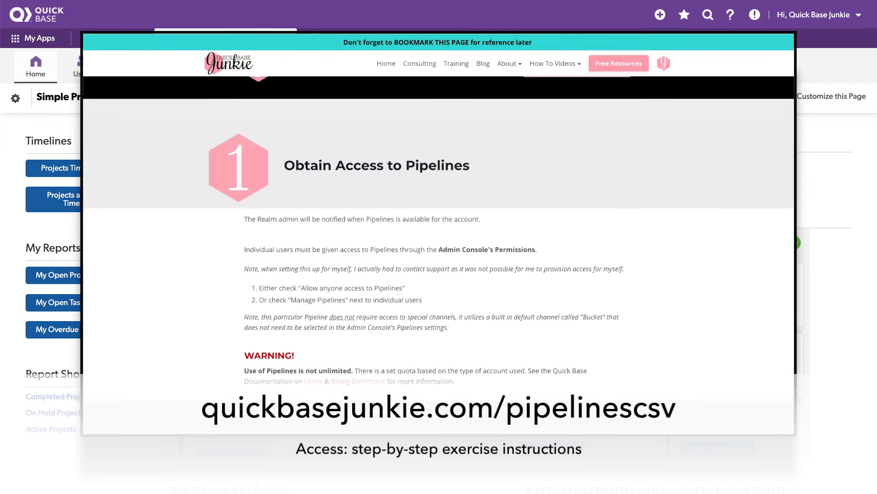
# Step: Go to the Pipelines dashboard from the Simple Project Manager app menu
pyautogui.scroll(-3)
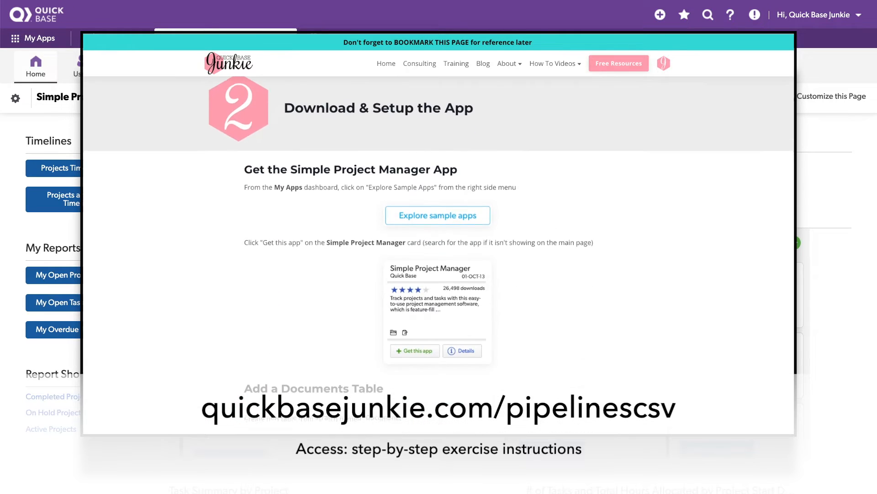
pyautogui.scroll(-3)
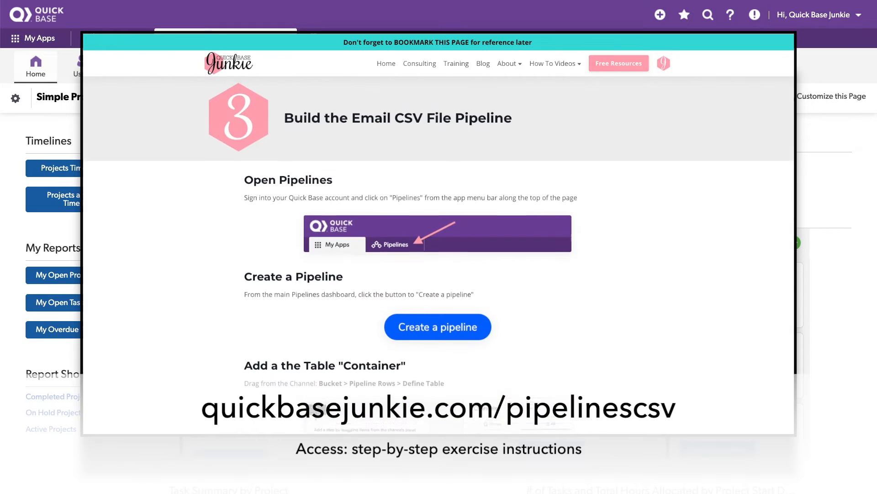
pyautogui.scroll(-3)
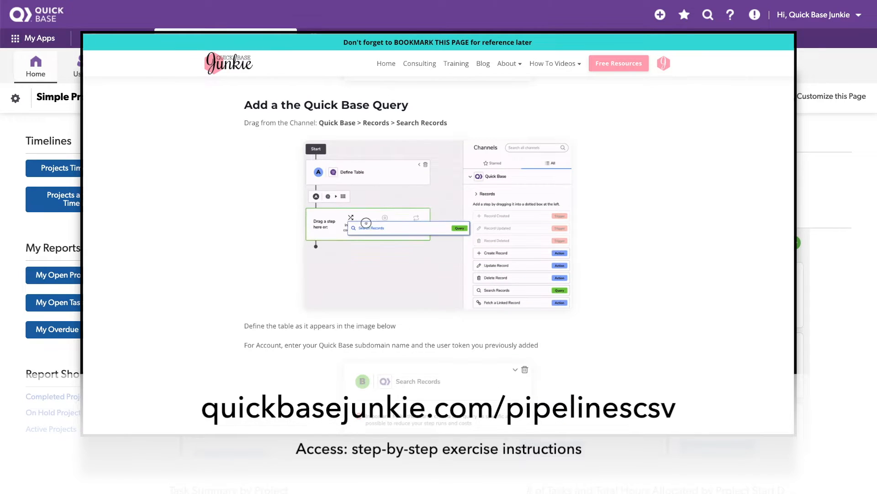
pyautogui.scroll(-3)
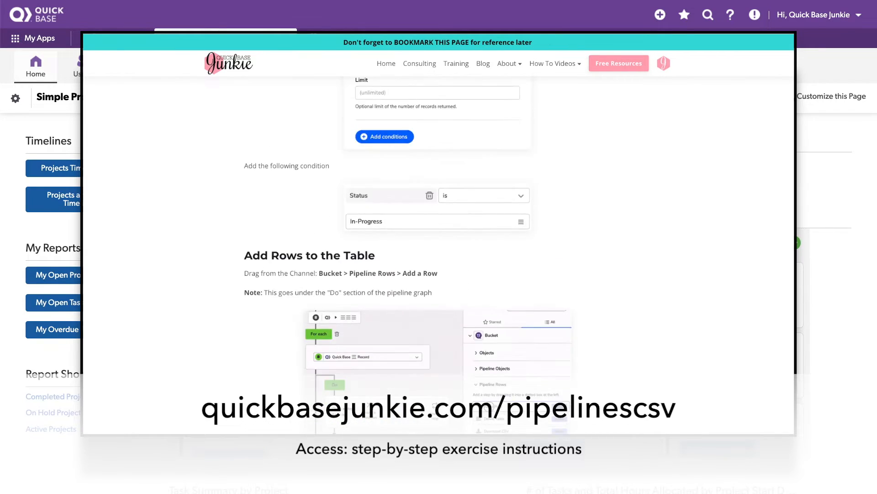
pyautogui.scroll(-3)
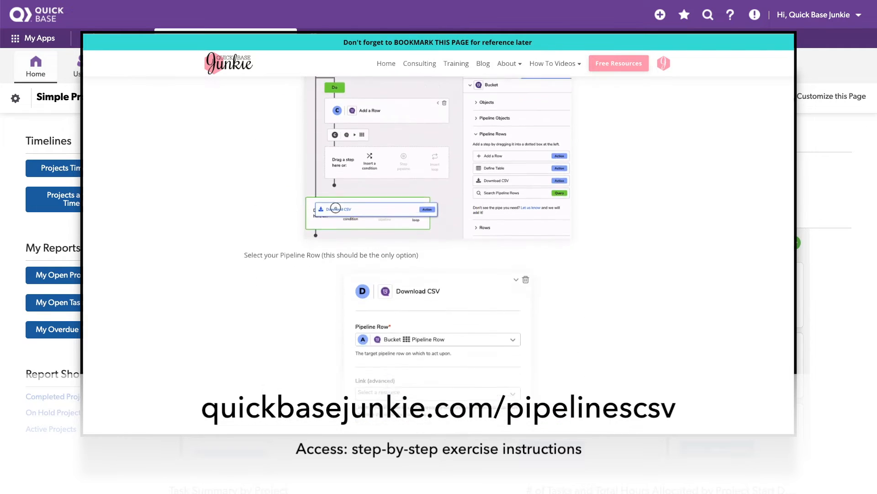
pyautogui.scroll(-3)
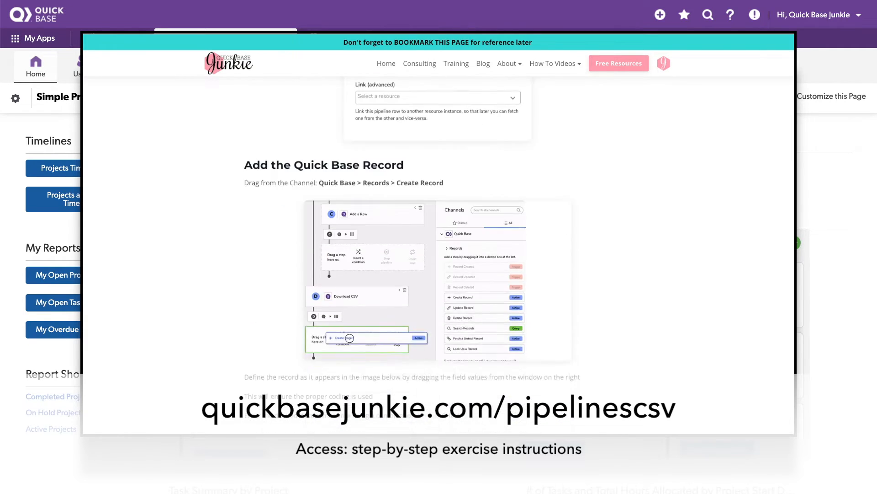
pyautogui.scroll(-3)
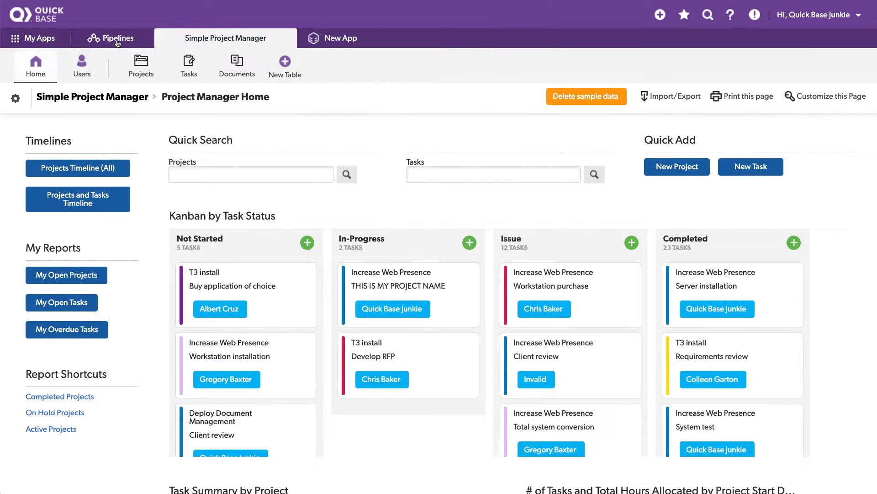
pyautogui.click(111, 37)
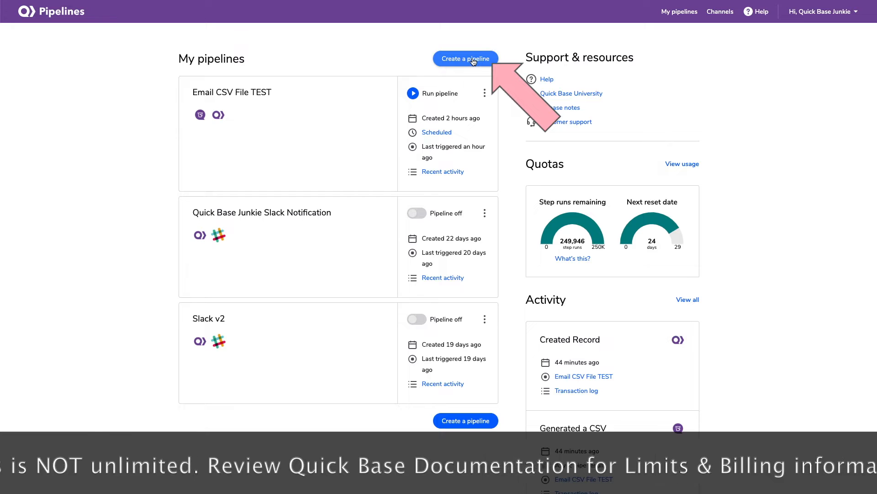
# Step: Create a new pipeline named 'Email CSV File' and expand the Bucket channel
pyautogui.click(466, 59)
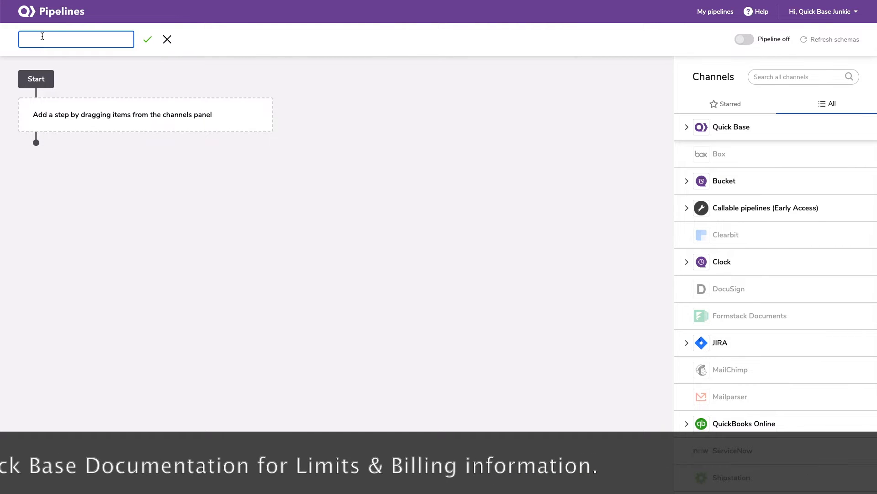
pyautogui.write('Email CSV File')
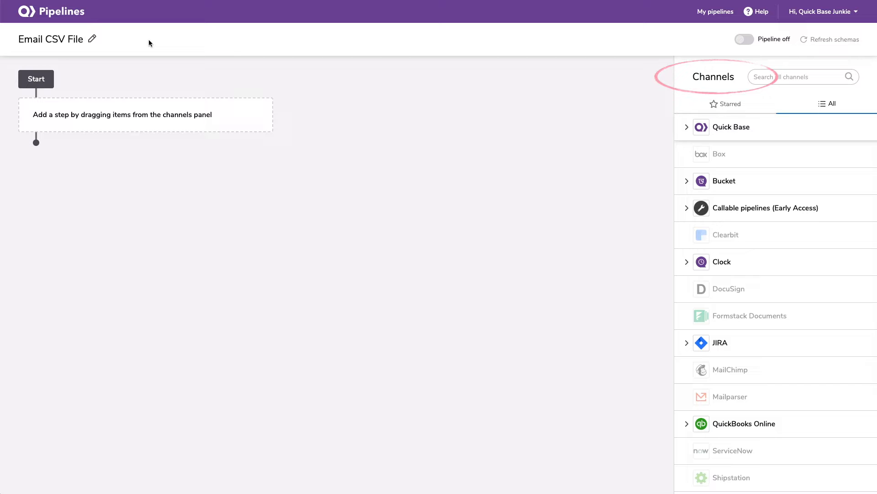
pyautogui.moveTo(706, 171)
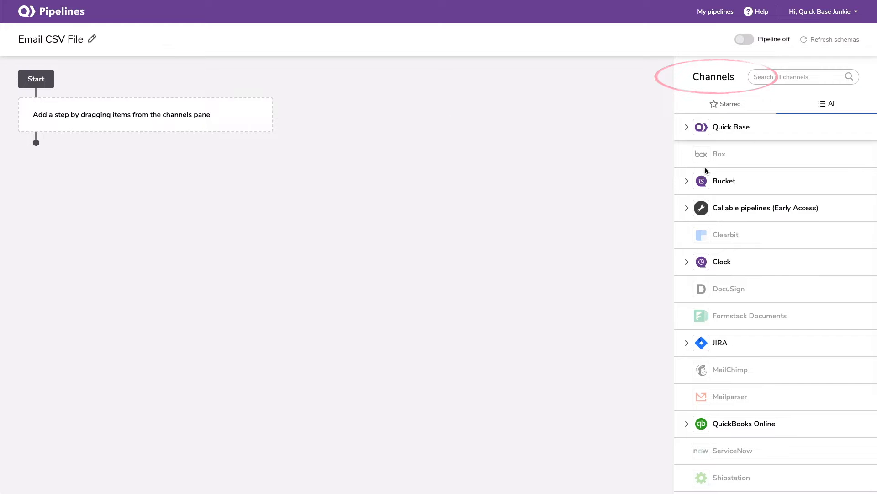
pyautogui.click(724, 181)
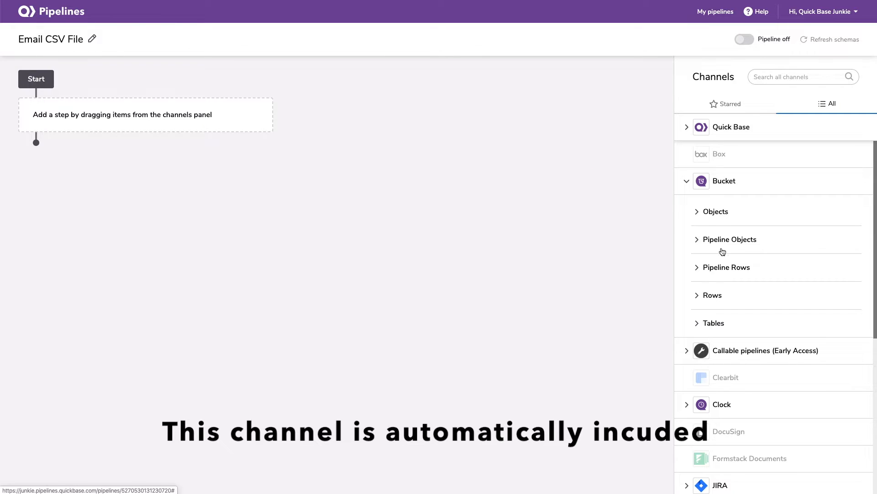
pyautogui.moveTo(746, 272)
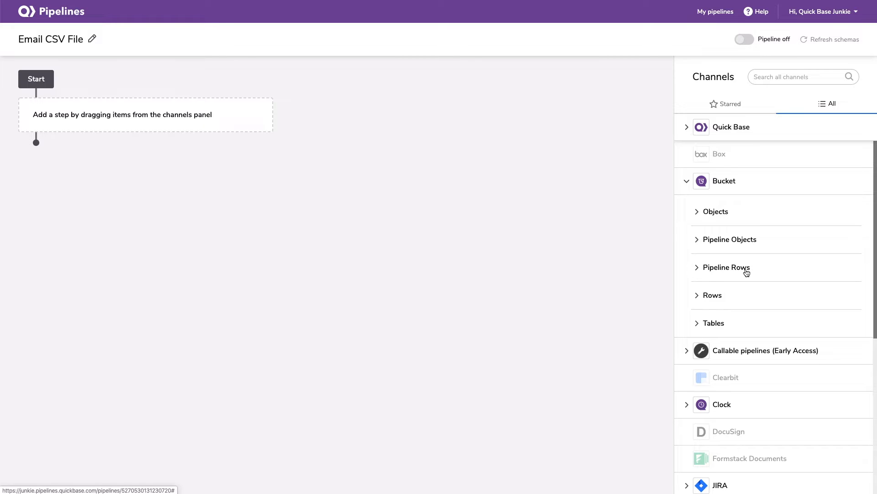
pyautogui.moveTo(763, 271)
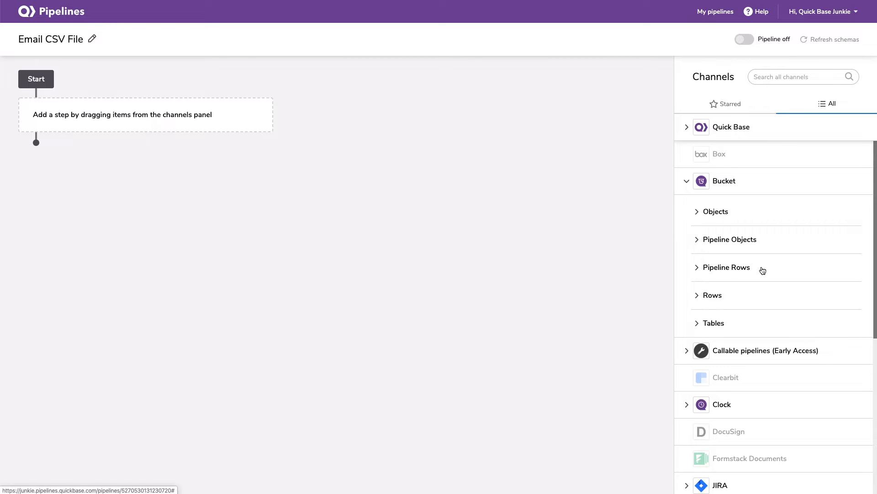
# Step: Add a Define Table step from Pipeline Rows with Comma as the header separator
pyautogui.click(726, 266)
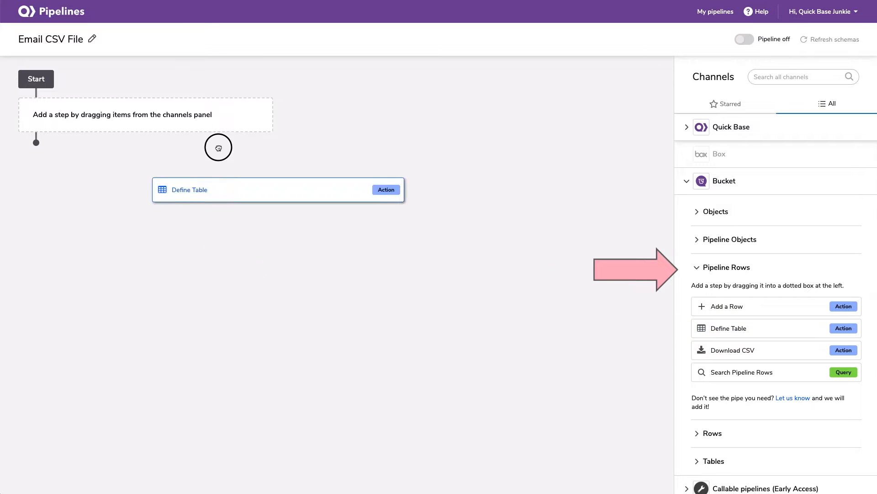
pyautogui.moveTo(277, 189); pyautogui.dragTo(145, 114)
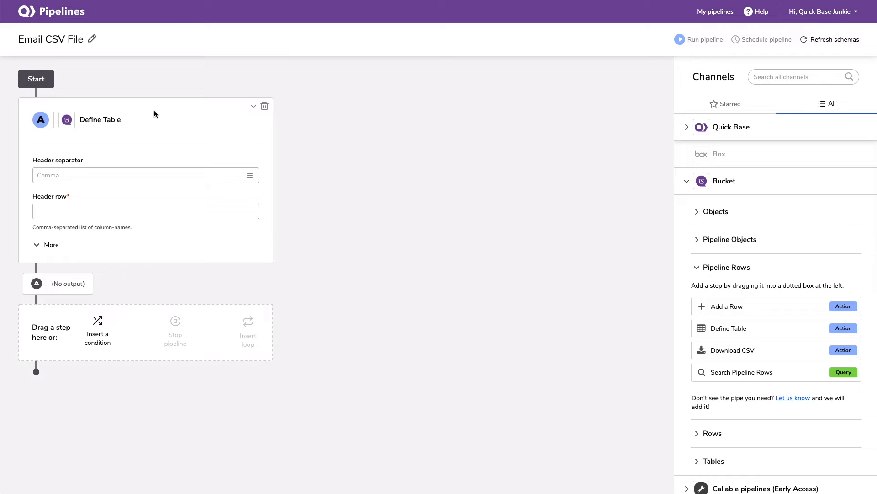
pyautogui.click(145, 174)
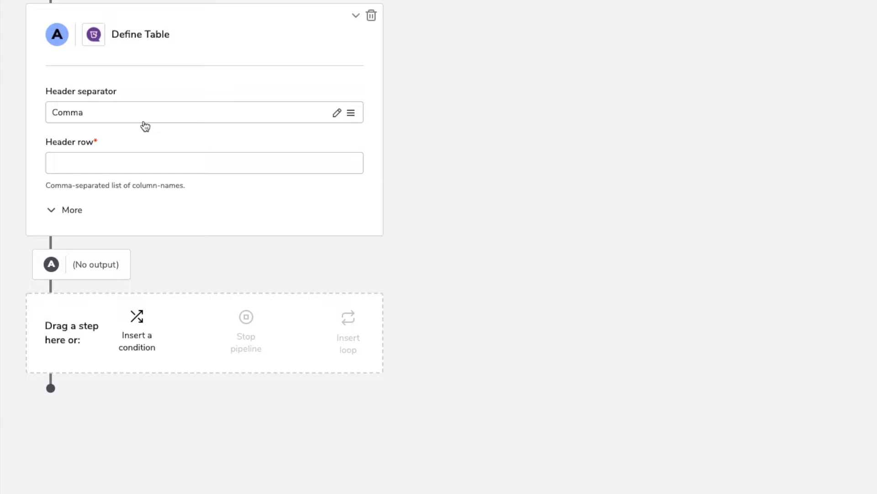
# Step: Enter the header row 'Task Name, Status, Assigned To' and reveal the column type settings
pyautogui.click(203, 162)
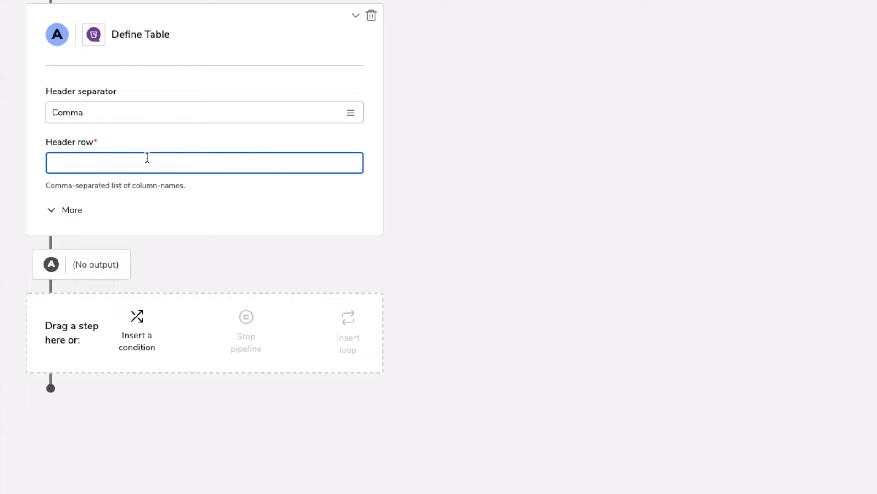
pyautogui.write('Task Name')
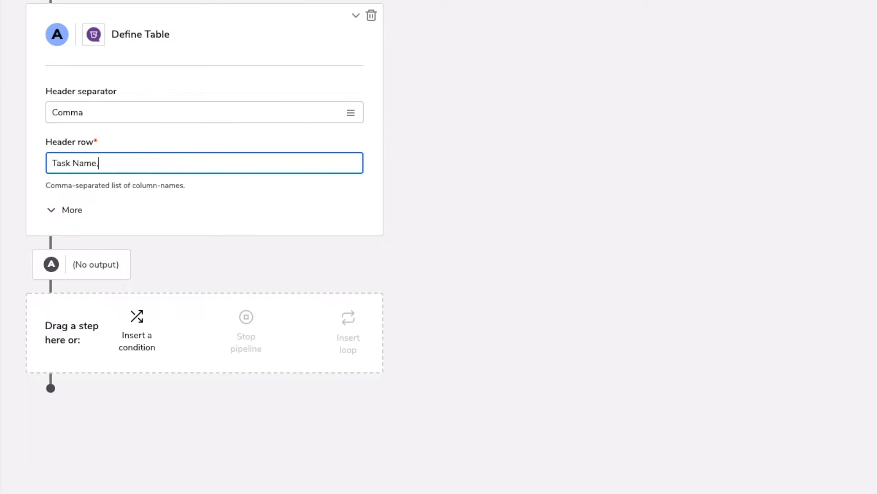
pyautogui.write(',Status,')
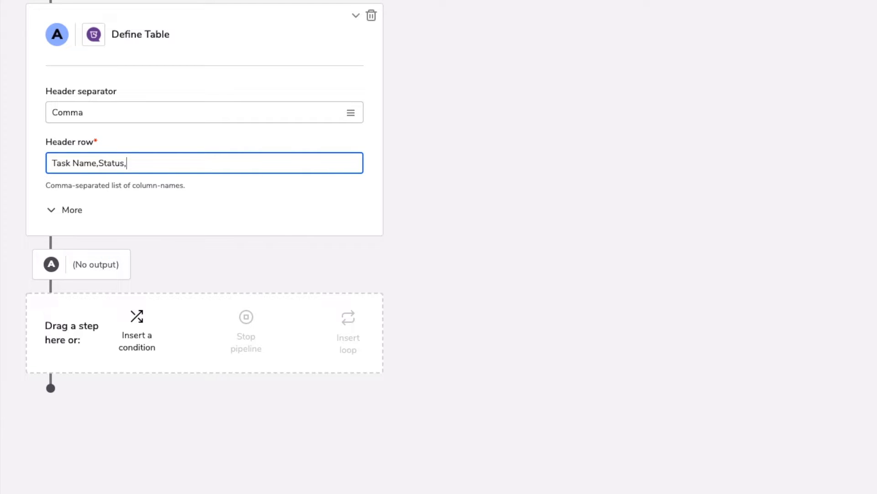
pyautogui.write('Assi')
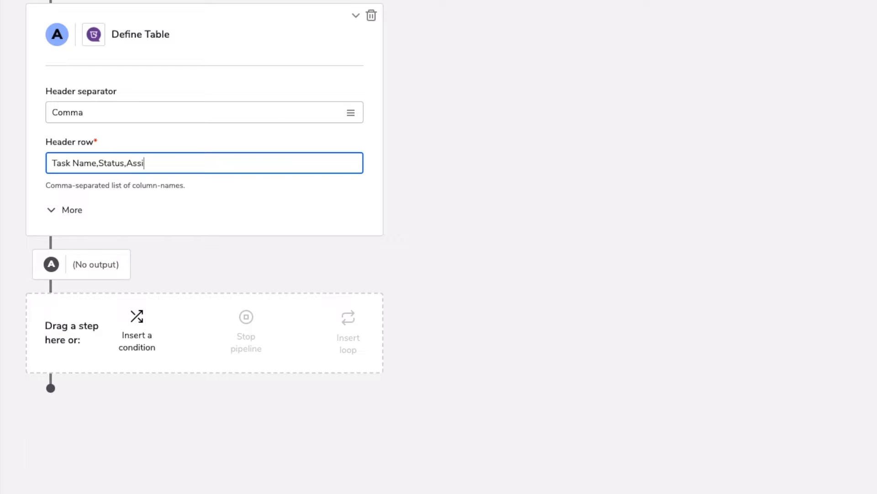
pyautogui.write('gned To')
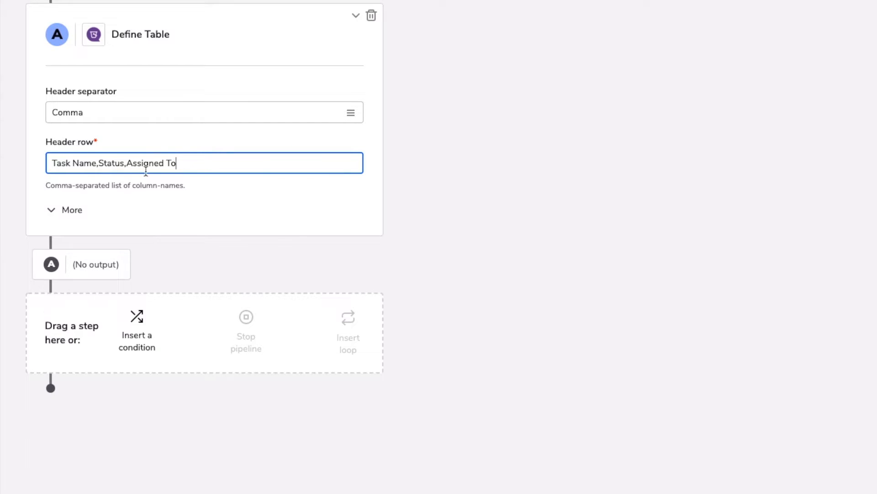
pyautogui.click(71, 210)
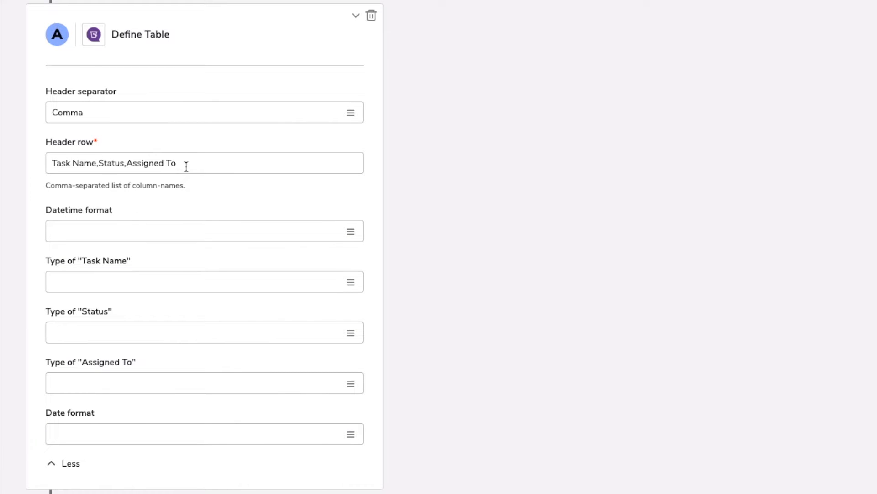
pyautogui.moveTo(121, 278)
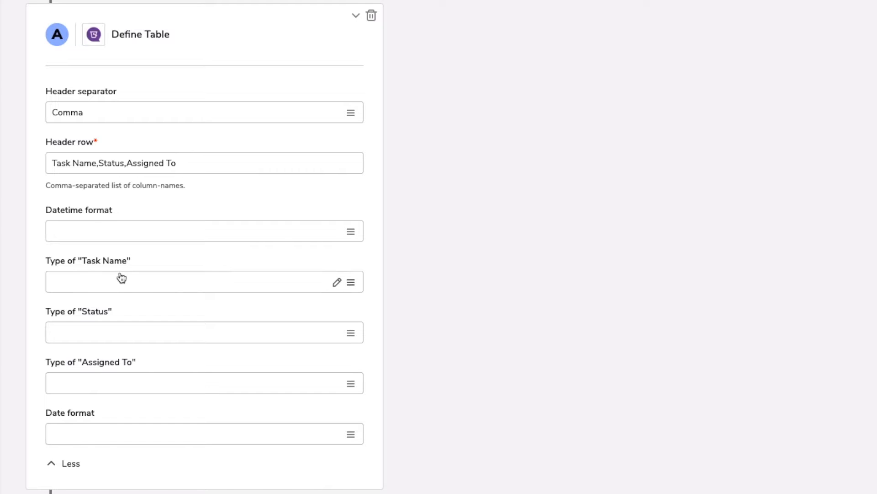
# Step: Set the Status and Assigned To column types to String
pyautogui.click(129, 282)
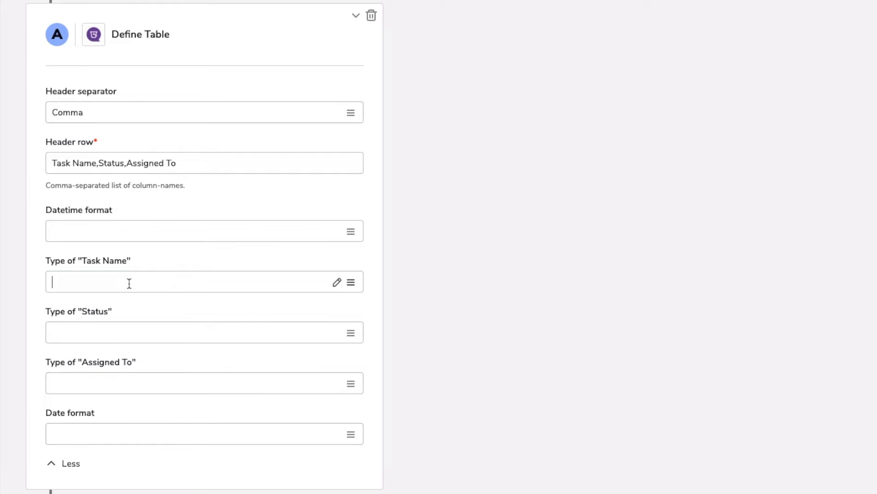
pyautogui.click(195, 281)
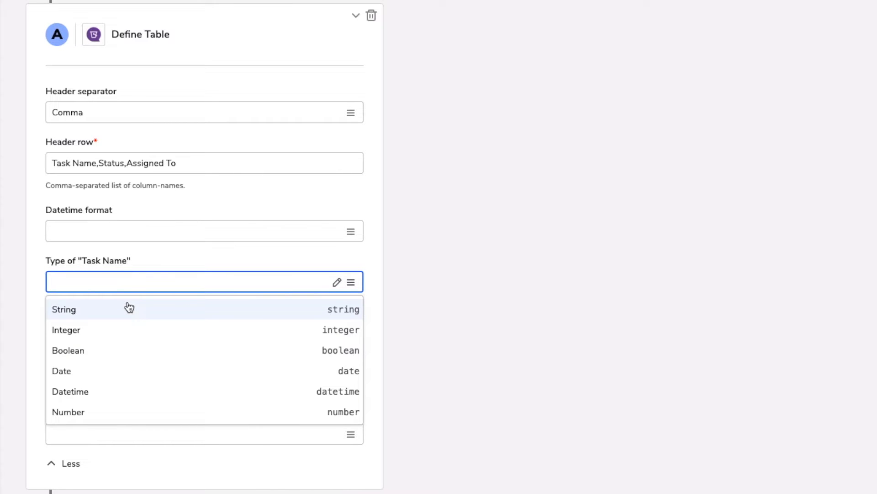
pyautogui.click(63, 309)
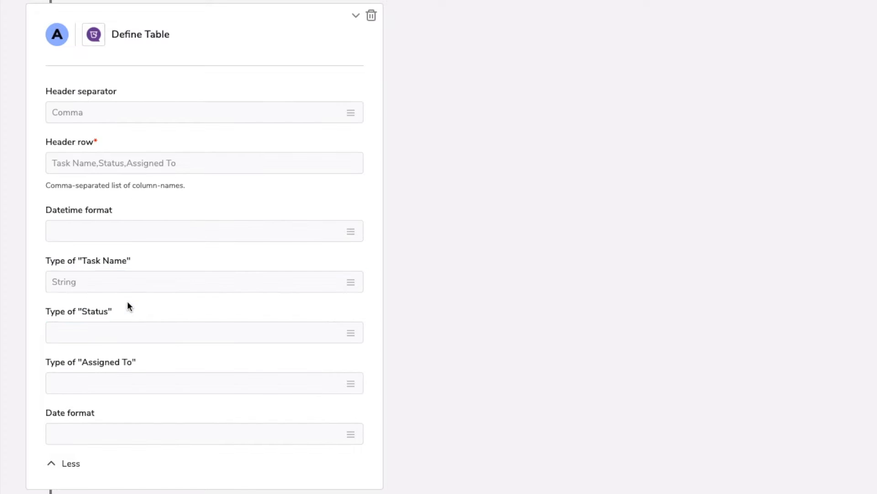
pyautogui.click(204, 332)
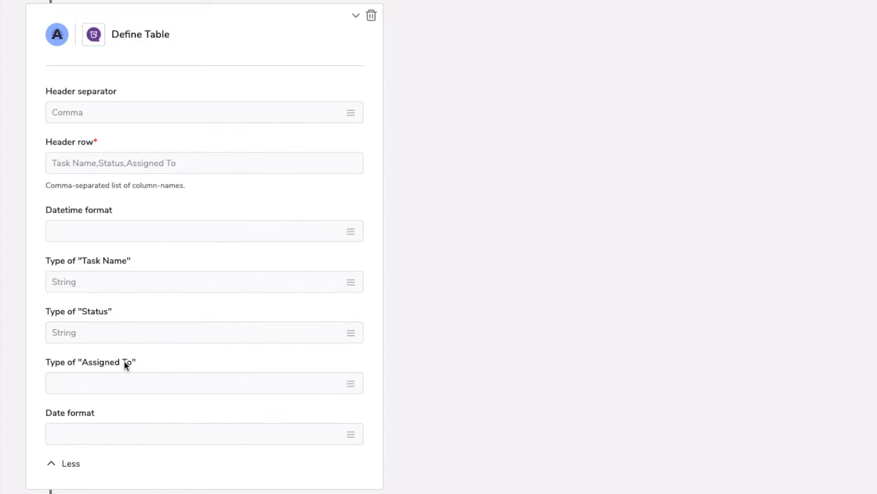
pyautogui.click(203, 383)
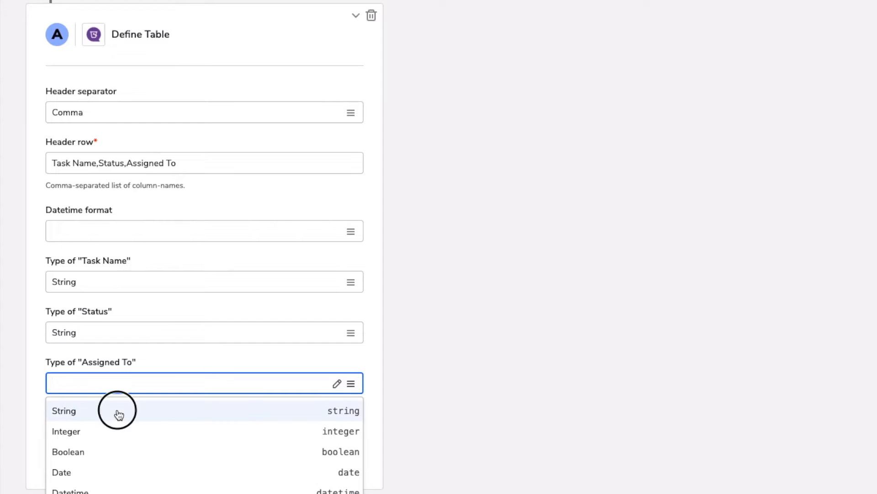
pyautogui.click(63, 411)
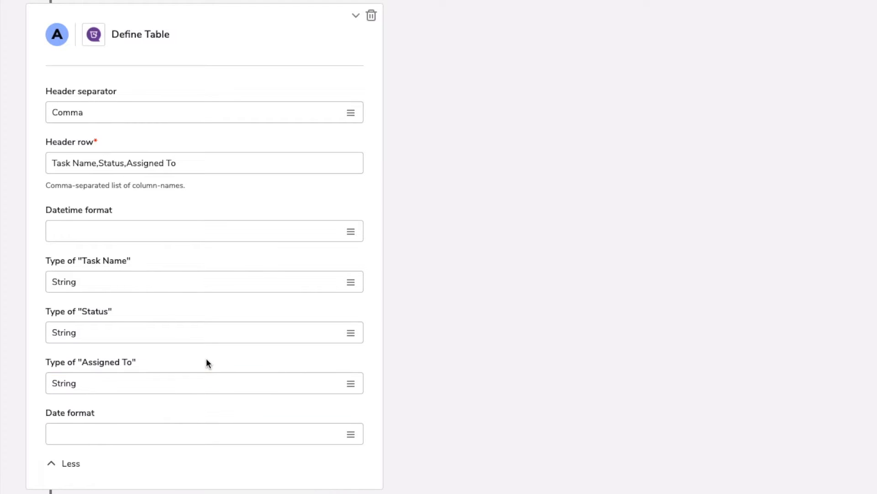
pyautogui.click(196, 230)
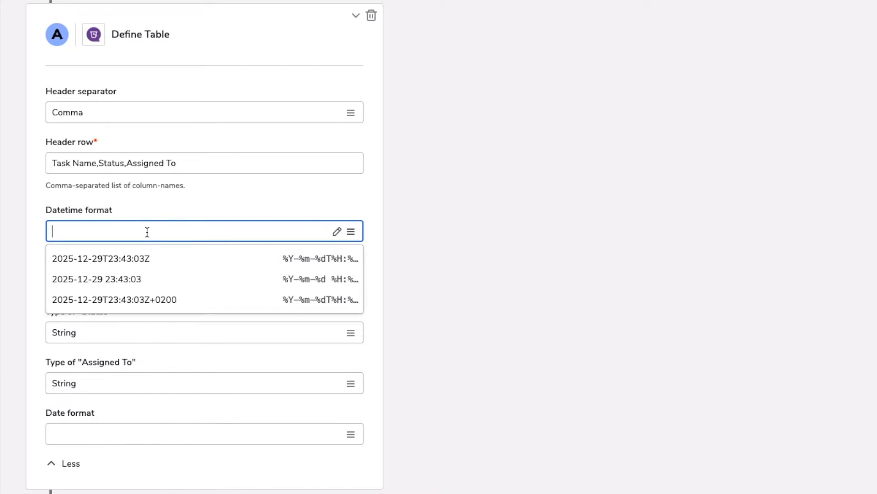
pyautogui.click(96, 279)
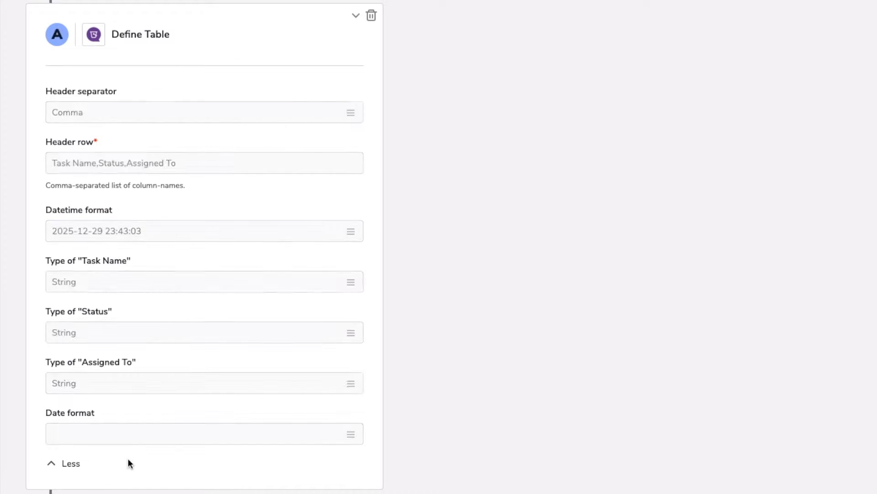
pyautogui.click(204, 434)
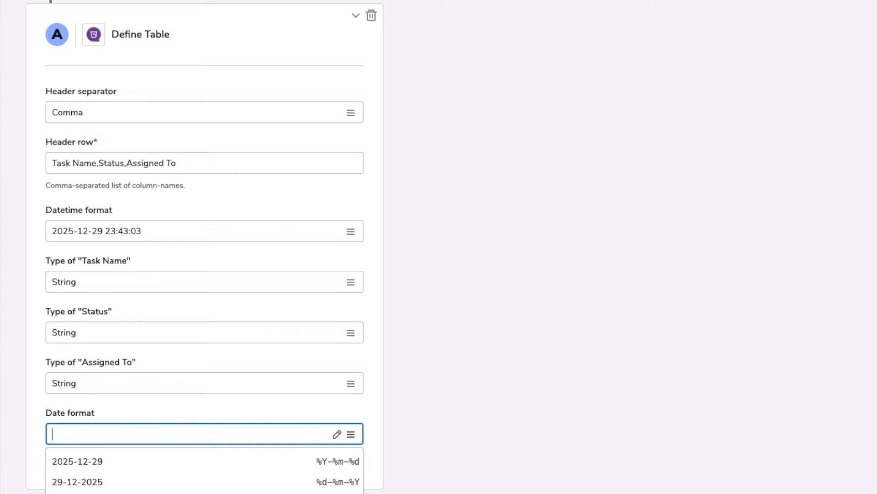
pyautogui.click(76, 482)
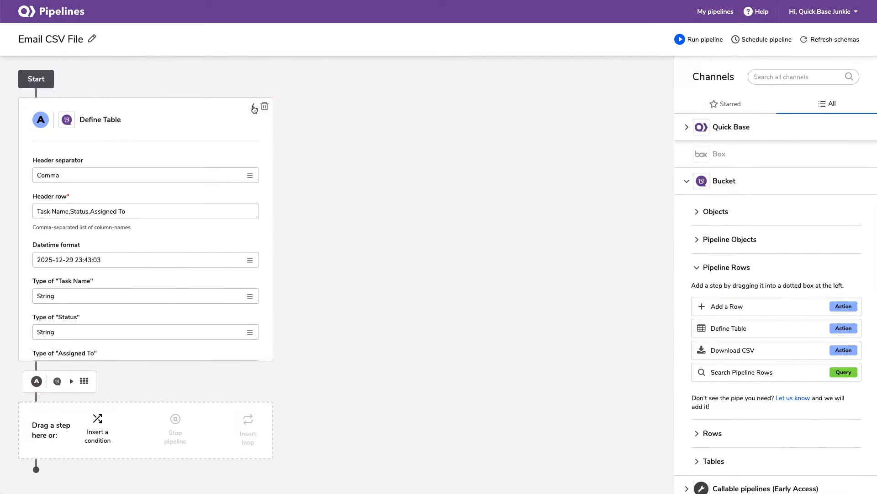
# Step: Collapse the Define Table card and show the Quick Base channel's steps
pyautogui.click(253, 108)
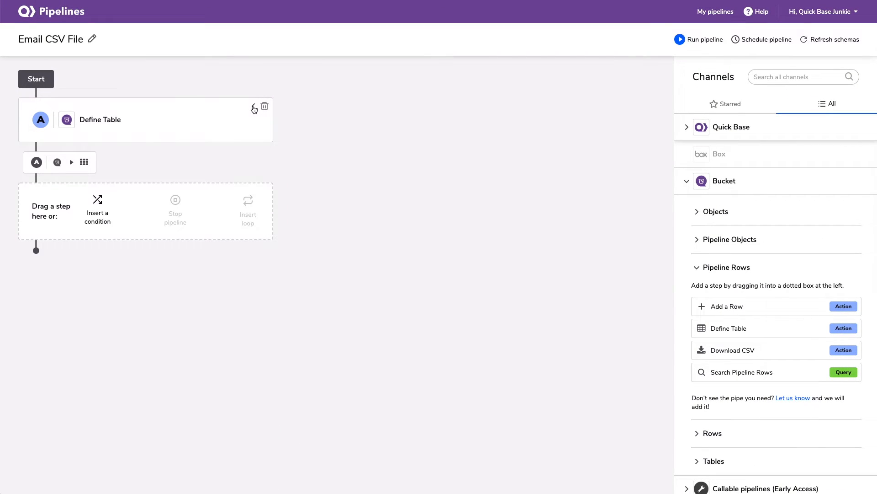
pyautogui.click(731, 126)
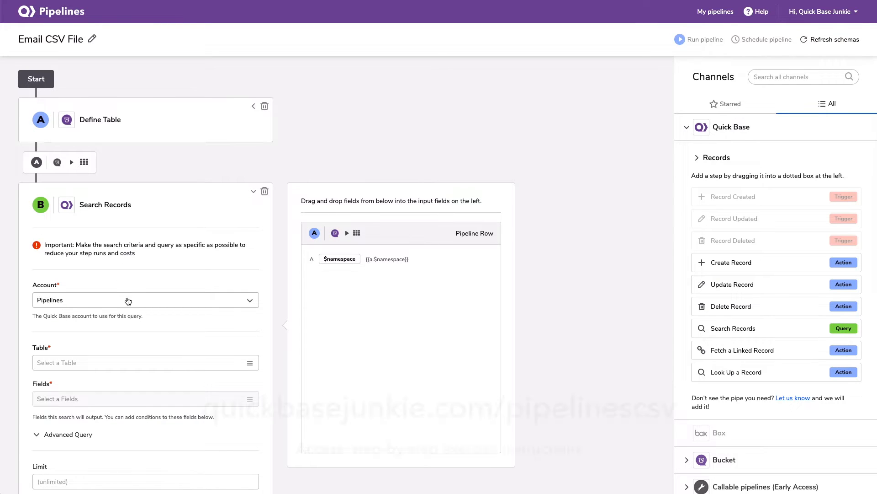
# Step: Point Search Records at account Pipelines and table Simple Project Manager: Tasks
pyautogui.click(146, 300)
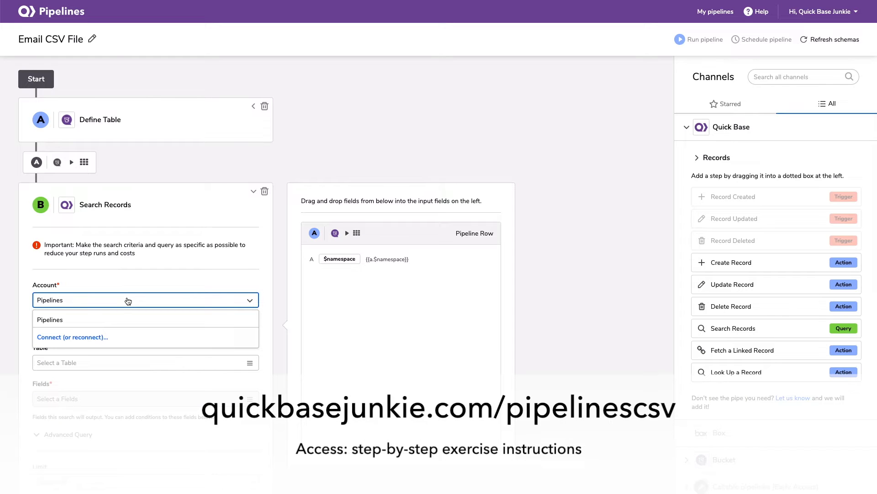
pyautogui.click(72, 336)
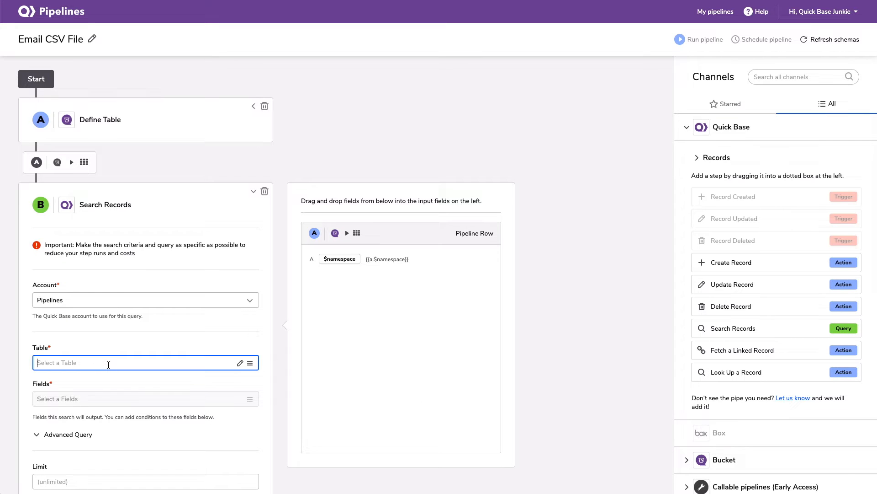
pyautogui.click(146, 362)
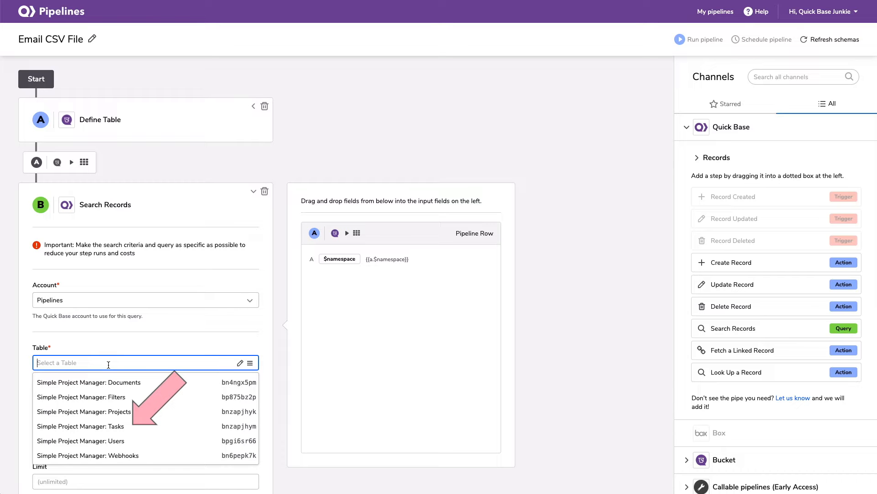
pyautogui.click(80, 426)
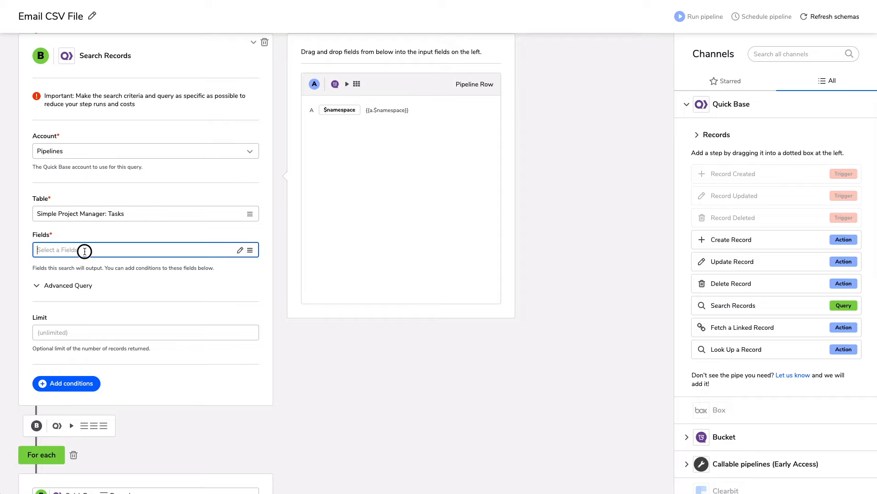
# Step: Add Task Name, Status and Assigned To as the search output fields
pyautogui.click(134, 249)
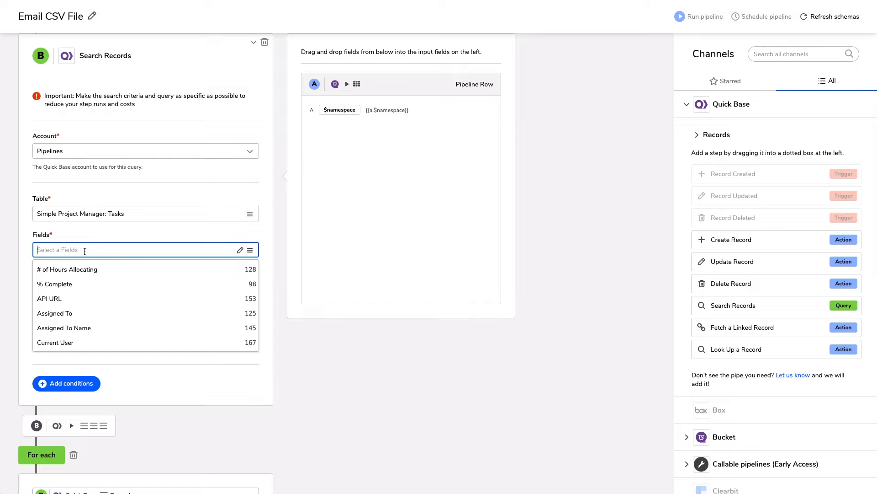
pyautogui.write('task n')
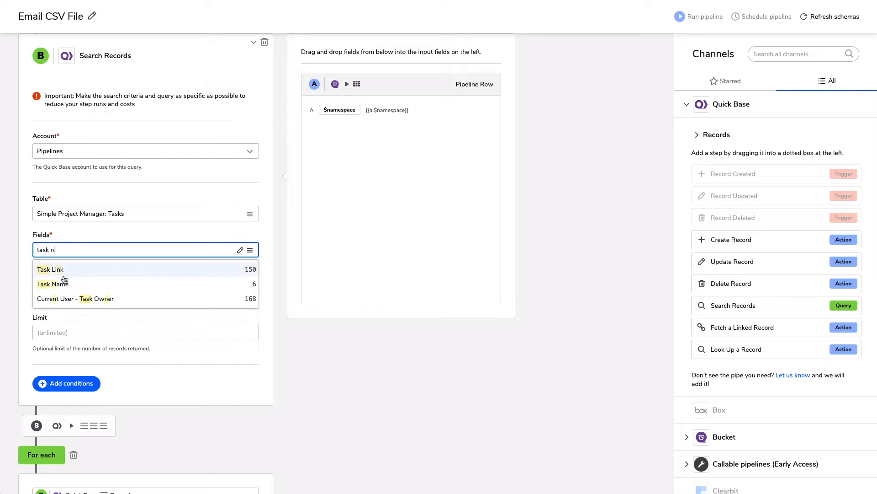
pyautogui.click(53, 283)
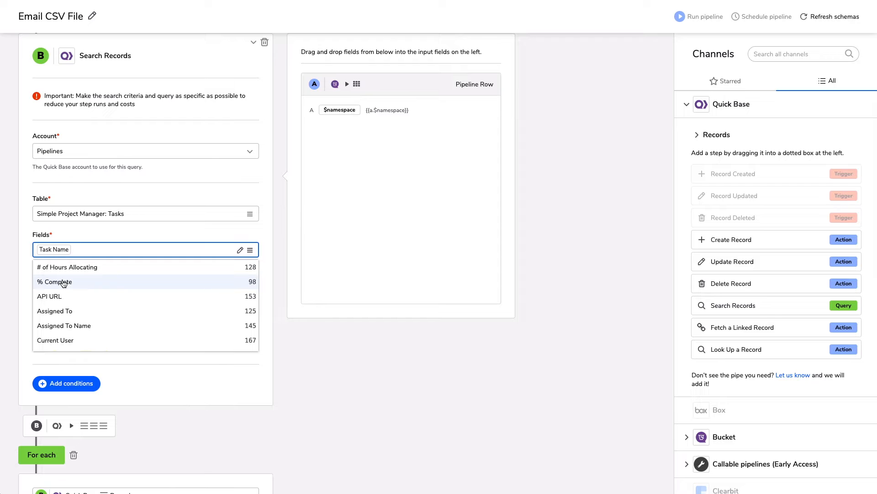
pyautogui.write('status')
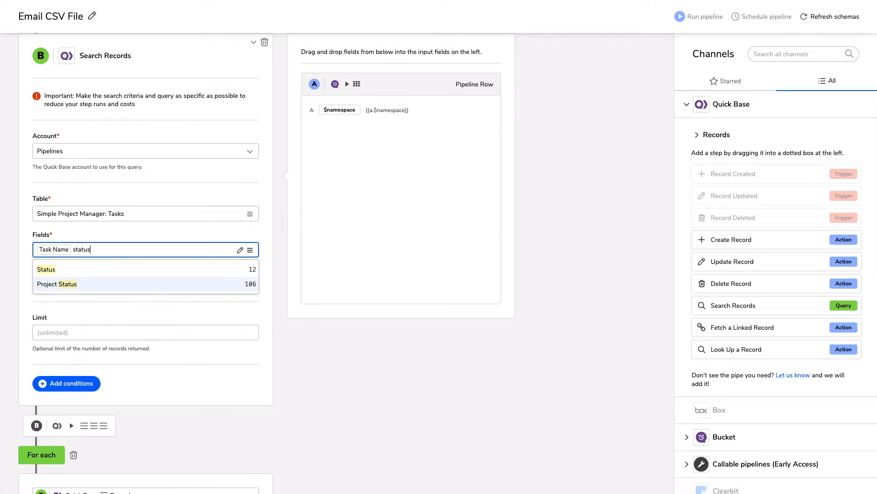
pyautogui.write('a')
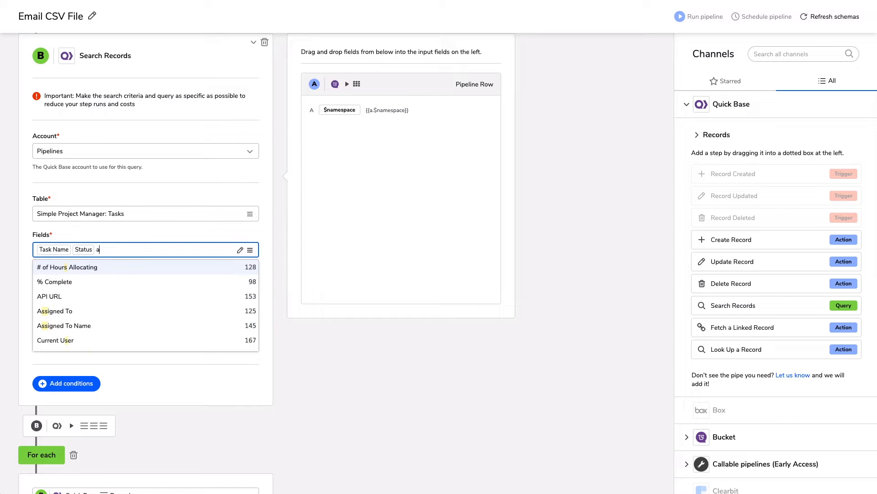
pyautogui.click(54, 311)
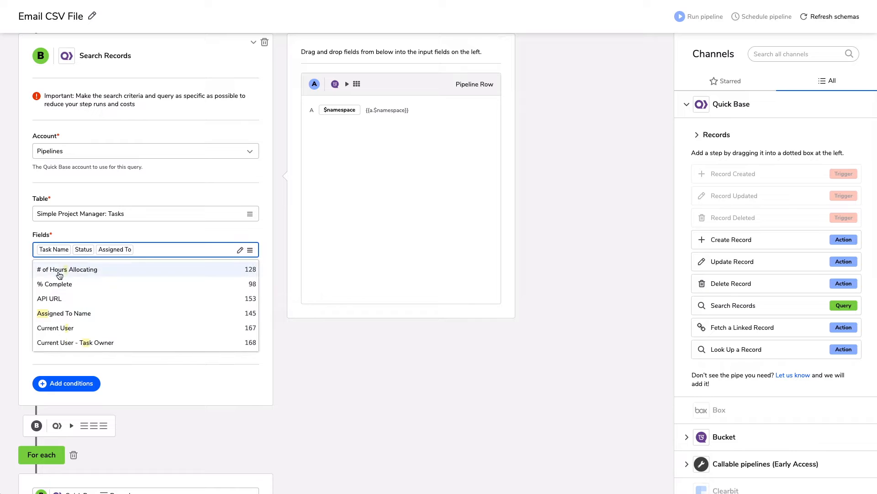
pyautogui.click(143, 240)
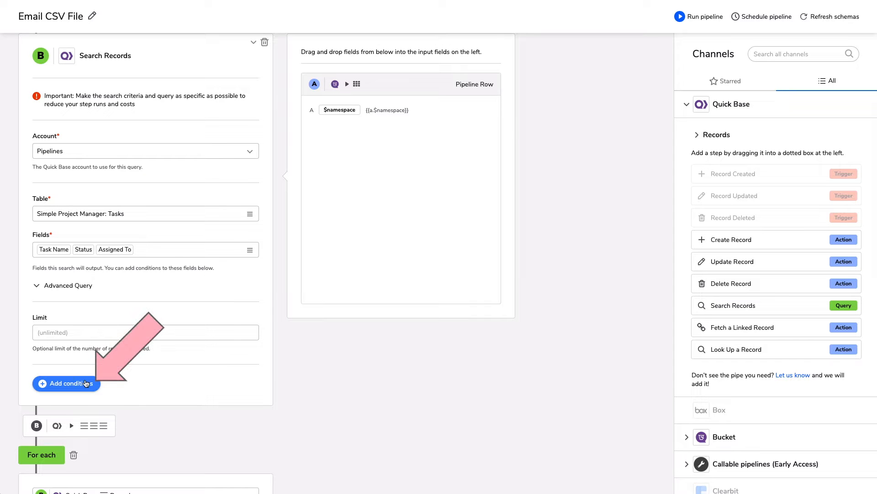
# Step: Add a condition so only records where Status is In-Progress are returned
pyautogui.click(66, 383)
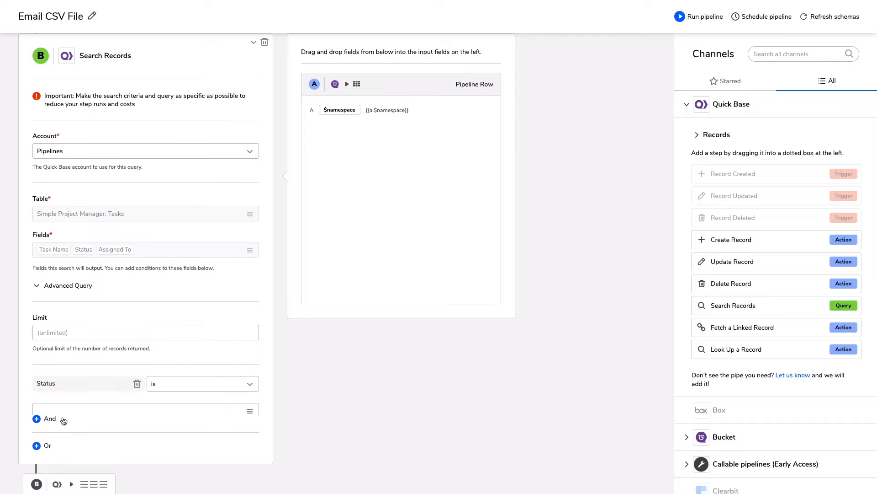
pyautogui.click(200, 383)
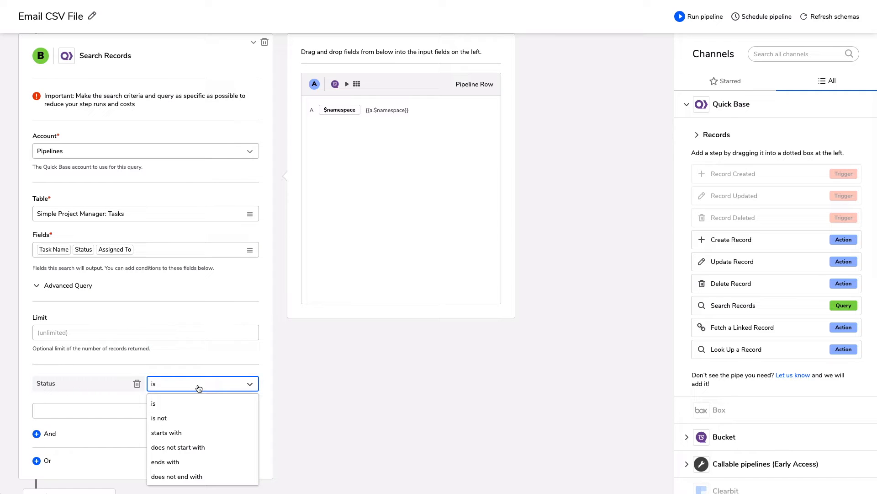
pyautogui.click(112, 410)
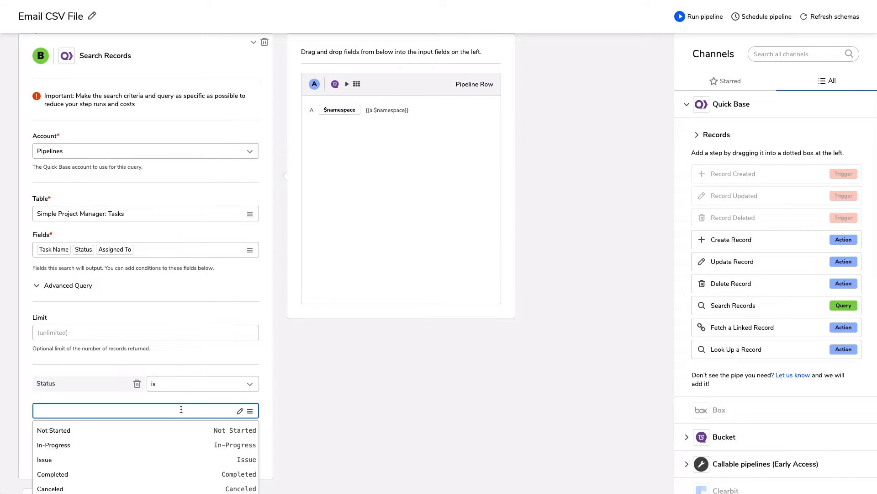
pyautogui.click(54, 444)
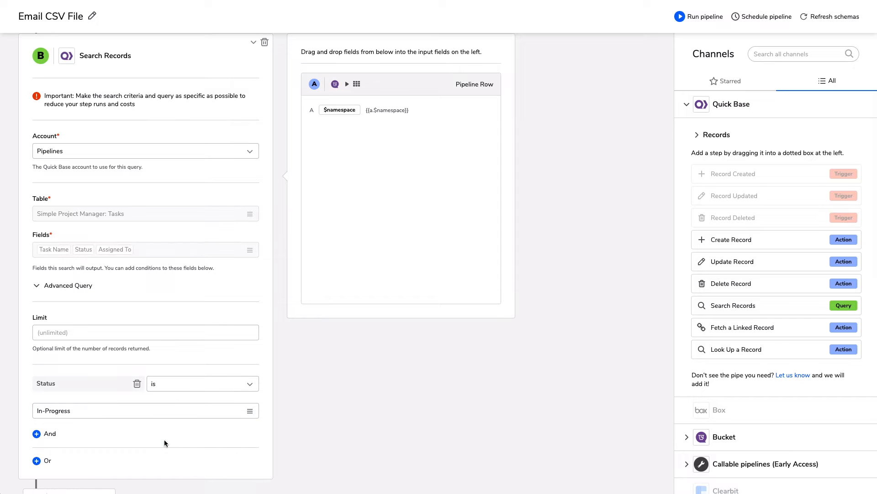
pyautogui.scroll(-3)
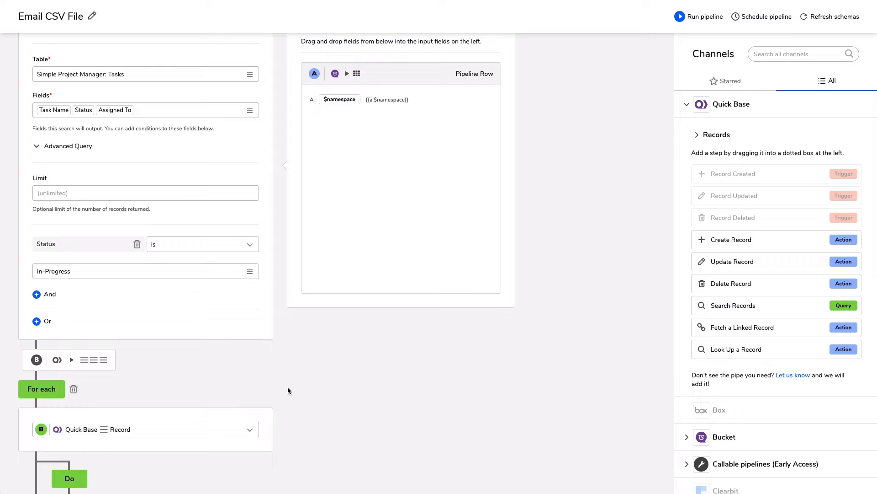
pyautogui.moveTo(287, 382)
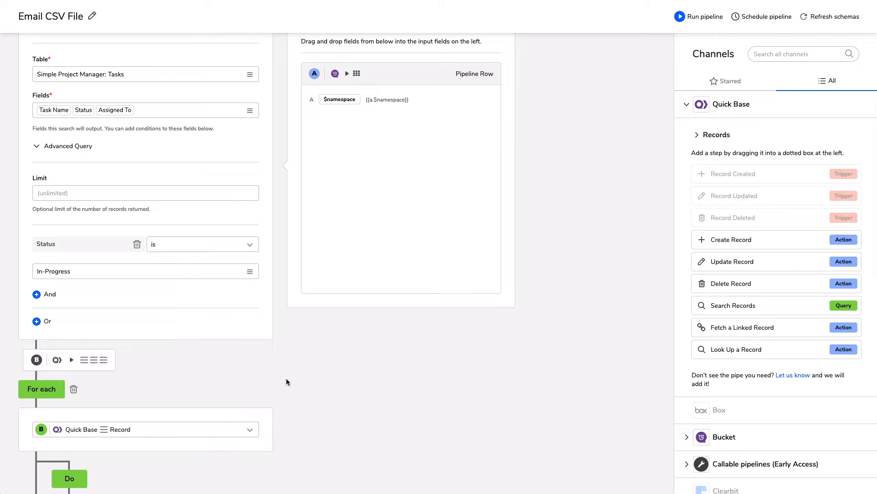
# Step: Place an Add a Row step in the For each loop's Do branch and expand its settings
pyautogui.scroll(-3)
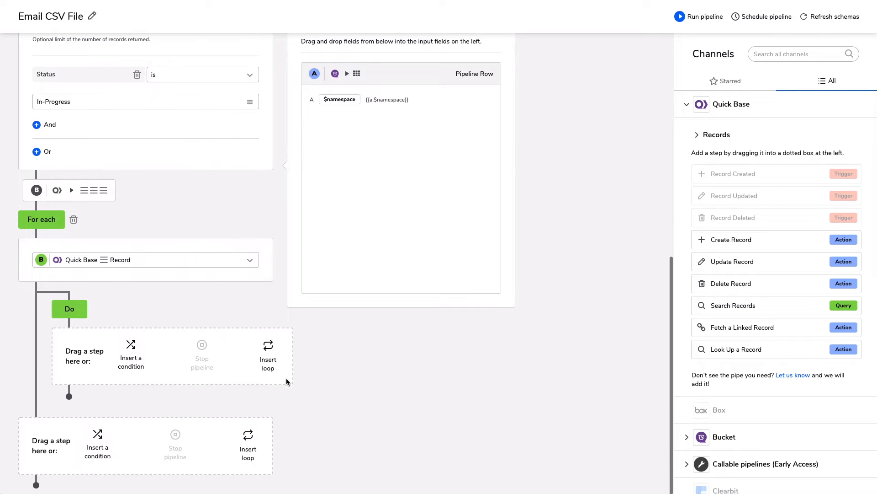
pyautogui.moveTo(234, 186)
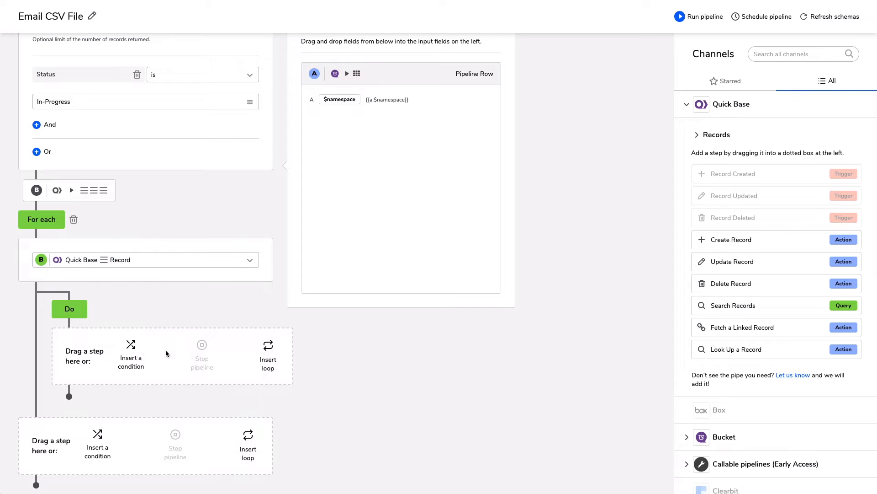
pyautogui.scroll(-3)
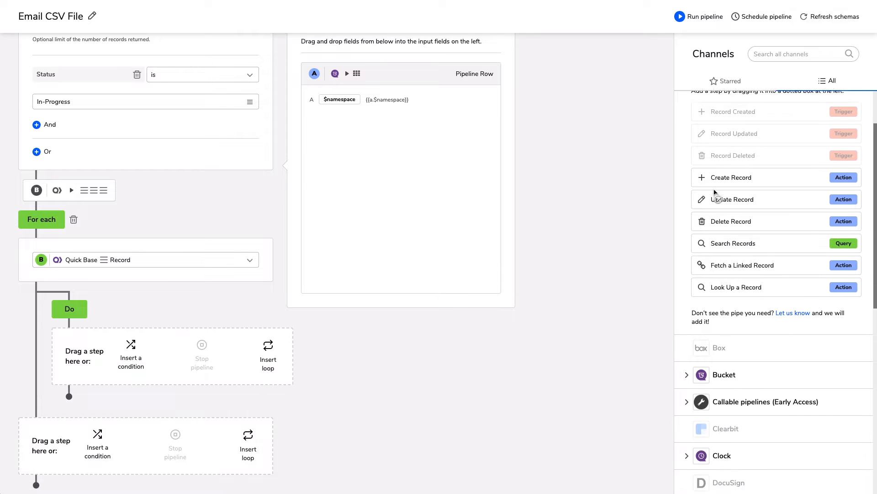
pyautogui.scroll(-3)
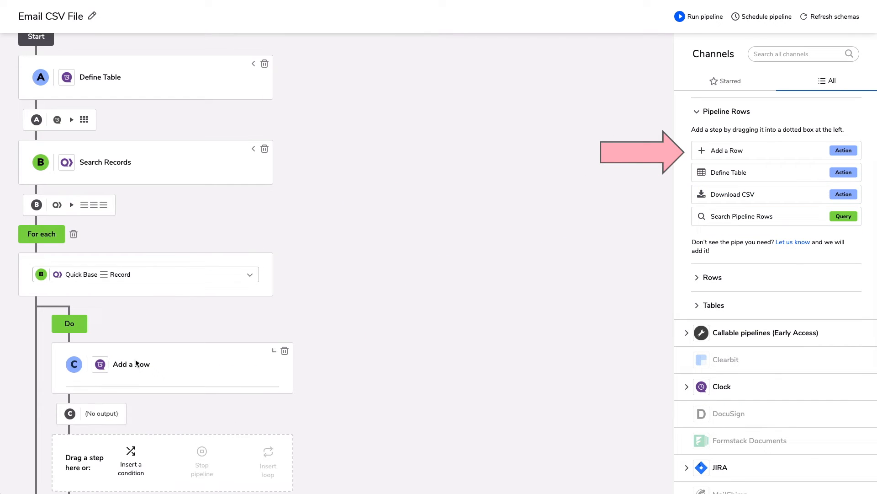
pyautogui.click(131, 363)
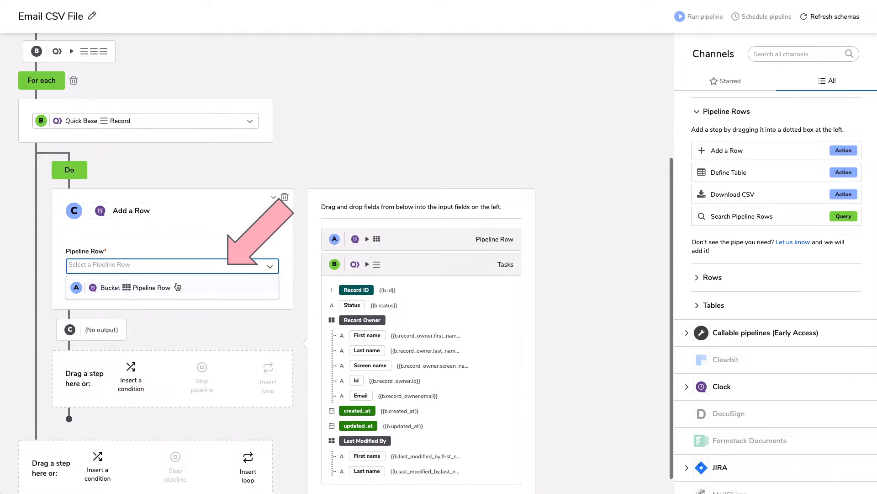
# Step: Target the Bucket Pipeline Row and map Status, Assigned To screen name and Task Name from each task
pyautogui.click(151, 287)
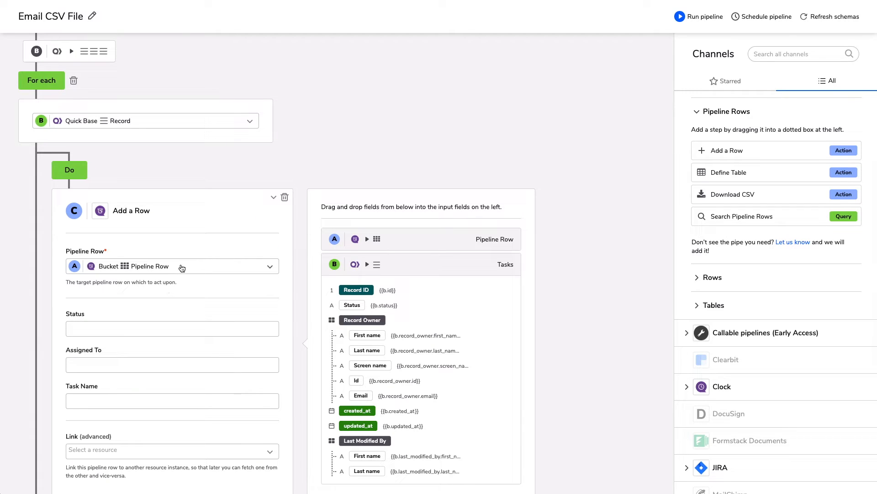
pyautogui.moveTo(193, 287)
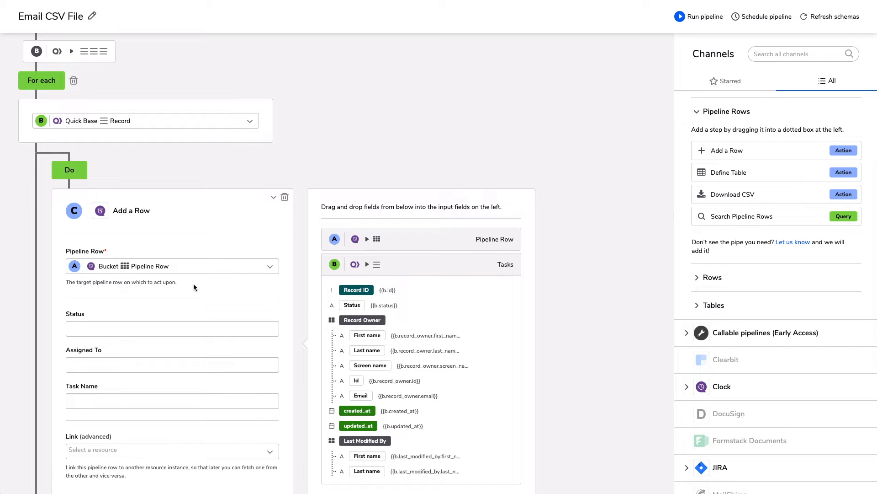
pyautogui.scroll(-3)
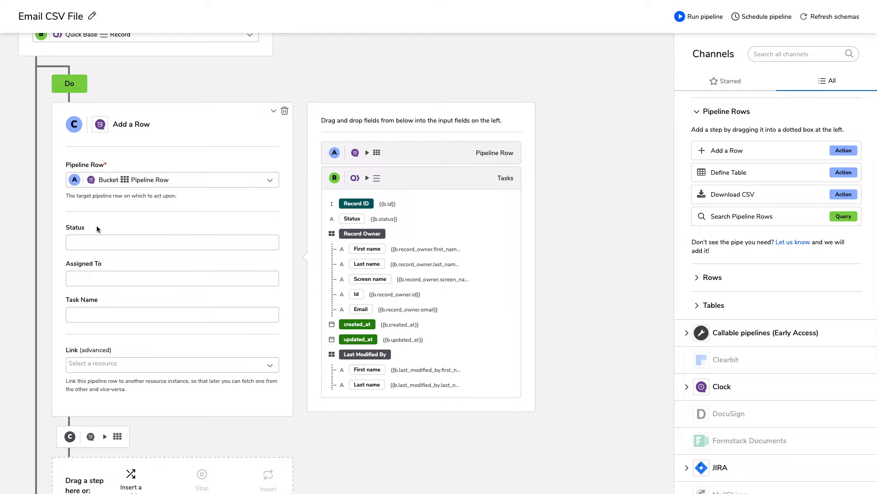
pyautogui.moveTo(105, 245)
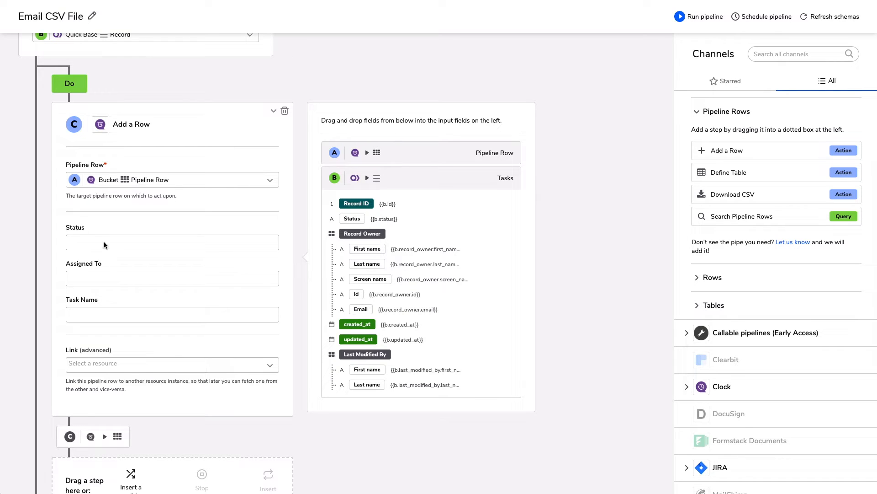
pyautogui.moveTo(113, 308)
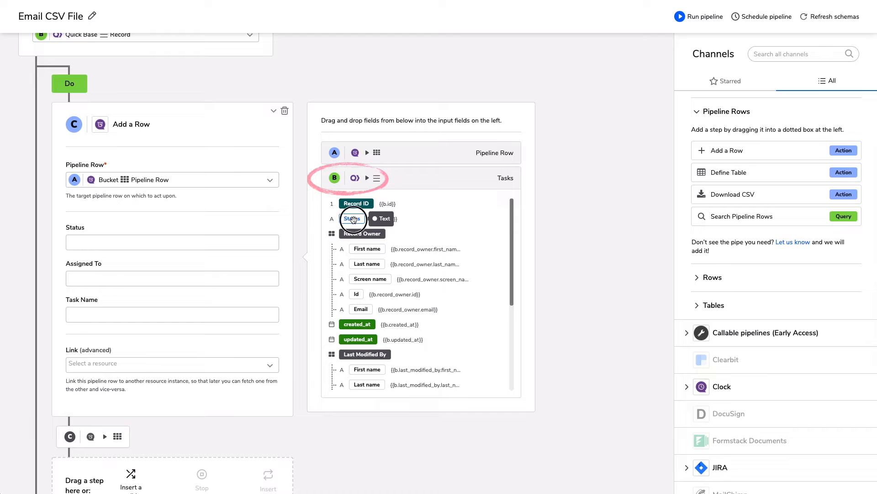
pyautogui.moveTo(351, 218); pyautogui.dragTo(172, 241)
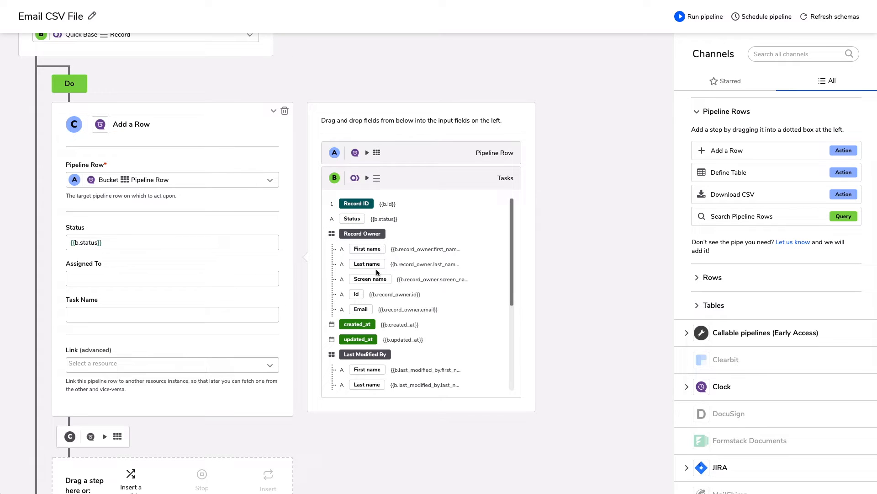
pyautogui.scroll(-3)
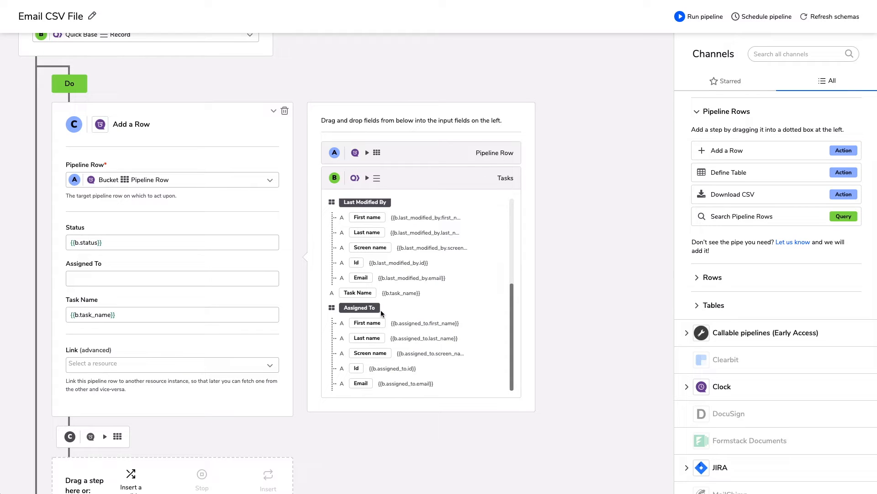
pyautogui.moveTo(370, 352)
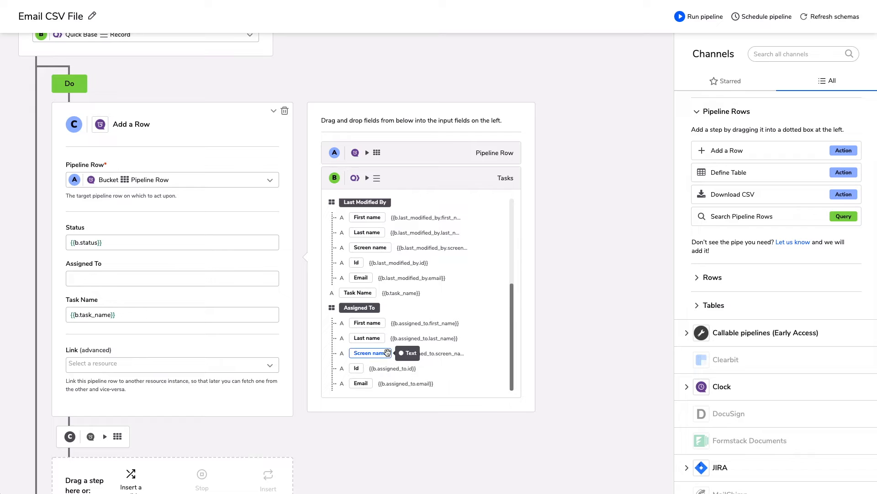
pyautogui.moveTo(380, 385)
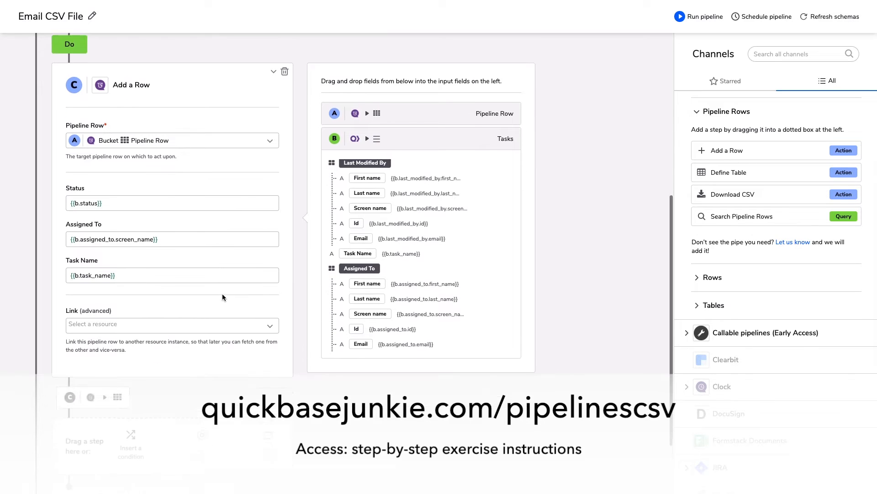
pyautogui.scroll(-3)
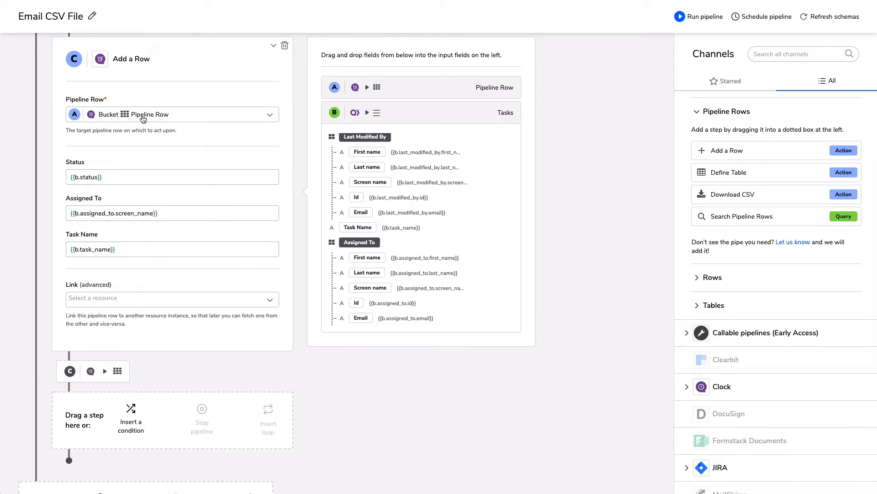
# Step: Add a Download CSV step after the loop set to the Bucket Pipeline Row
pyautogui.scroll(-3)
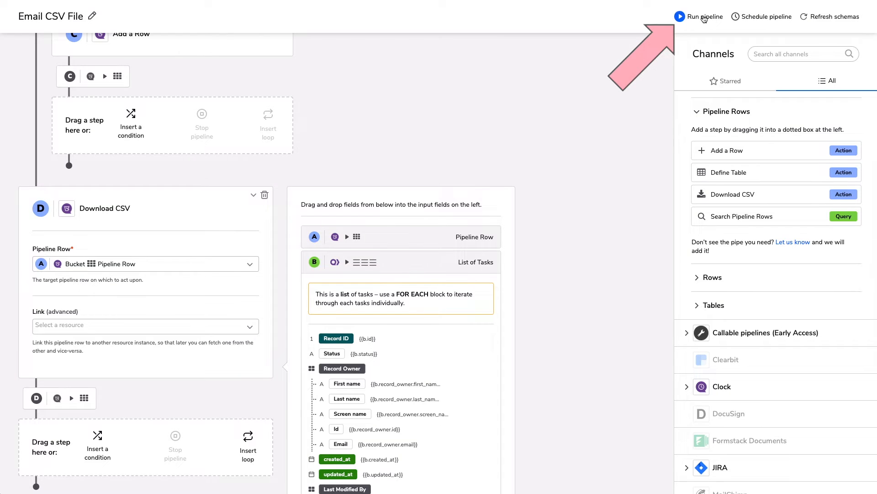
# Step: Run the pipeline as a test and download the generated CSV from its download_url
pyautogui.click(703, 16)
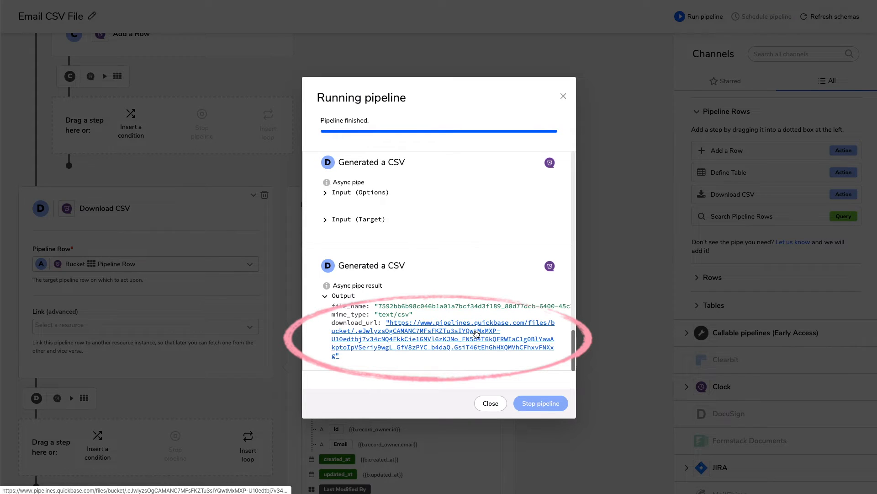
pyautogui.click(470, 322)
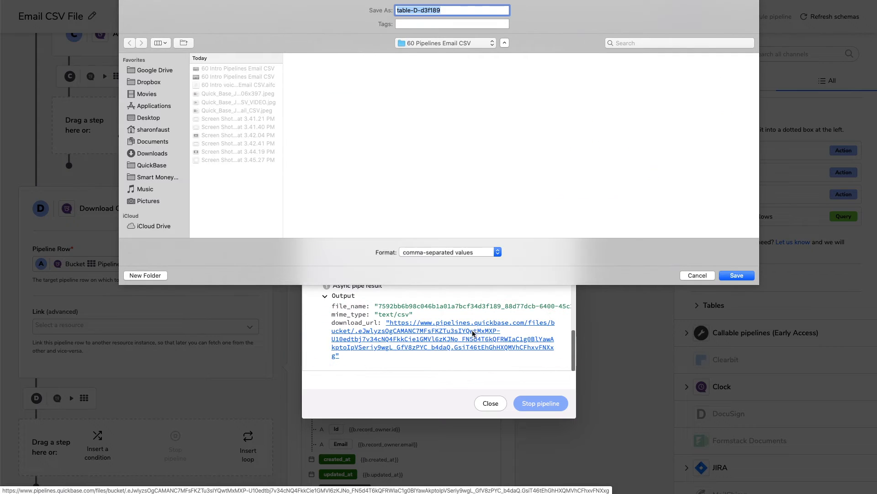
# Step: Save the CSV, view its two In-Progress task rows in Excel, and autofit column A
pyautogui.click(737, 275)
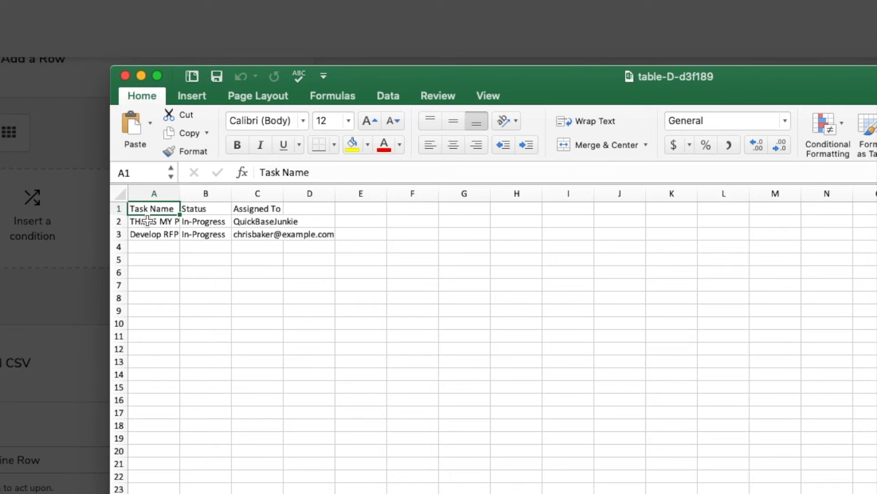
pyautogui.click(153, 221)
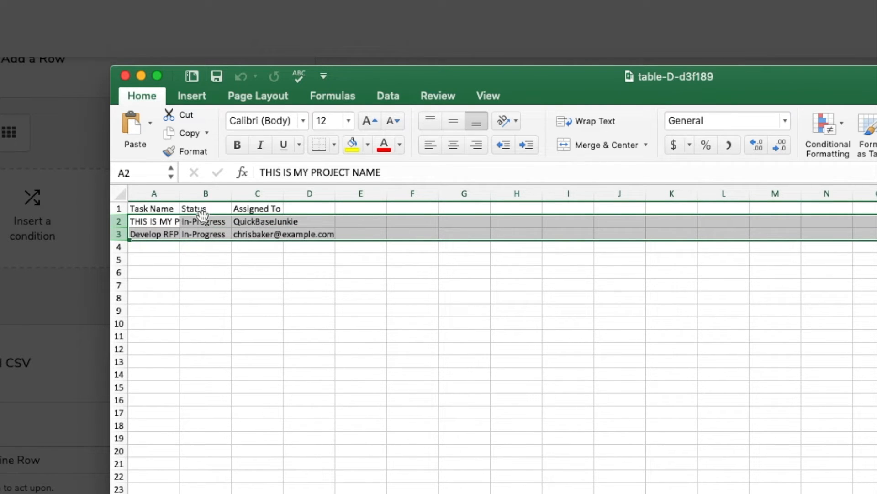
pyautogui.moveTo(260, 221)
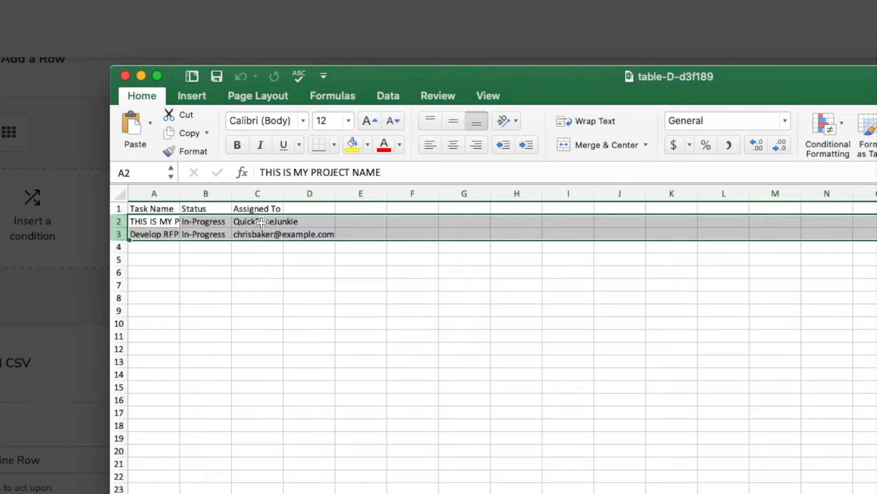
pyautogui.click(257, 234)
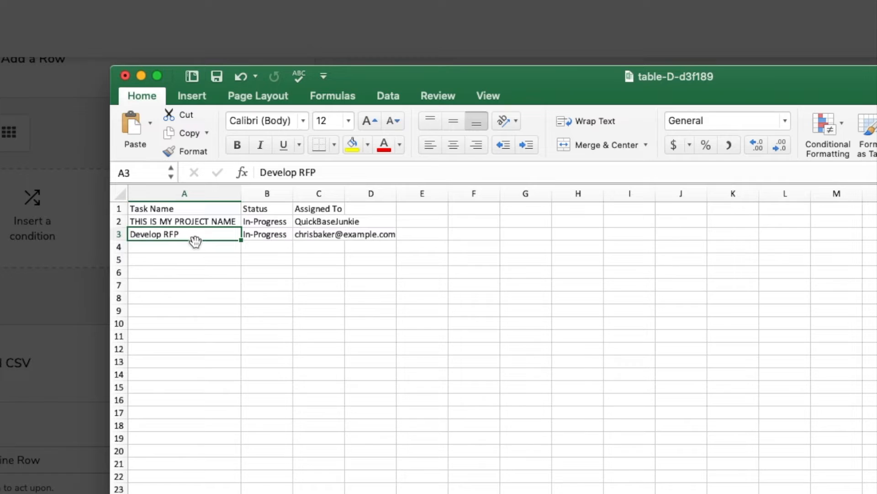
pyautogui.click(125, 75)
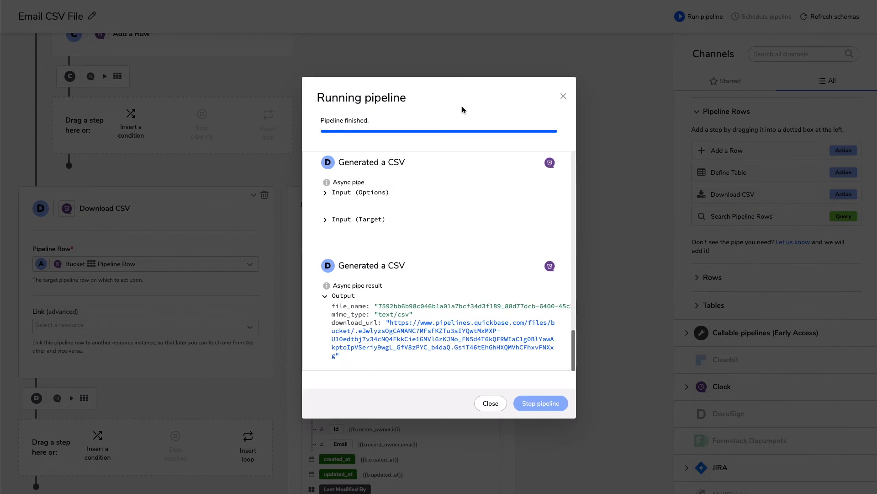
pyautogui.moveTo(430, 358)
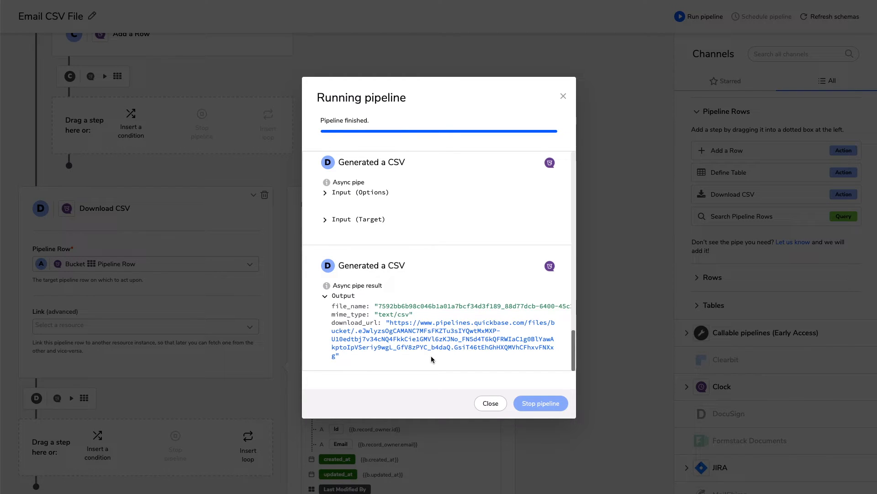
pyautogui.moveTo(450, 378)
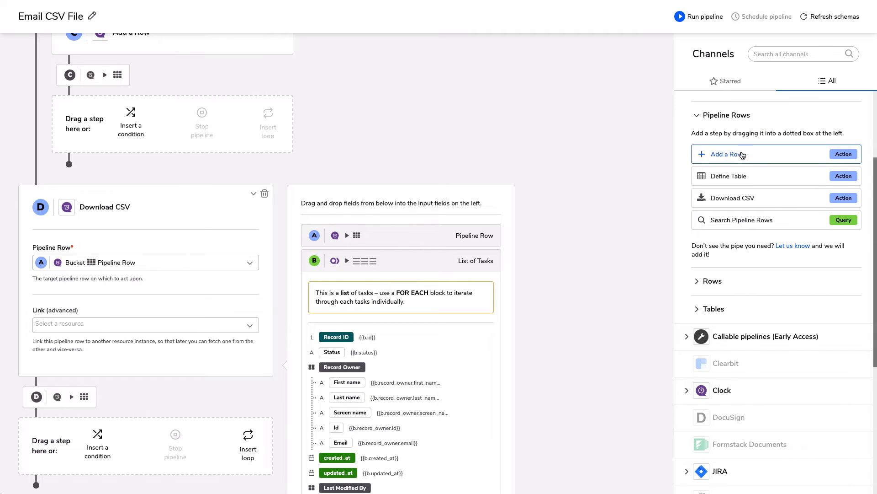
# Step: Add a Create Record step after the CSV download, targeting Simple Project Manager: Documents
pyautogui.click(731, 104)
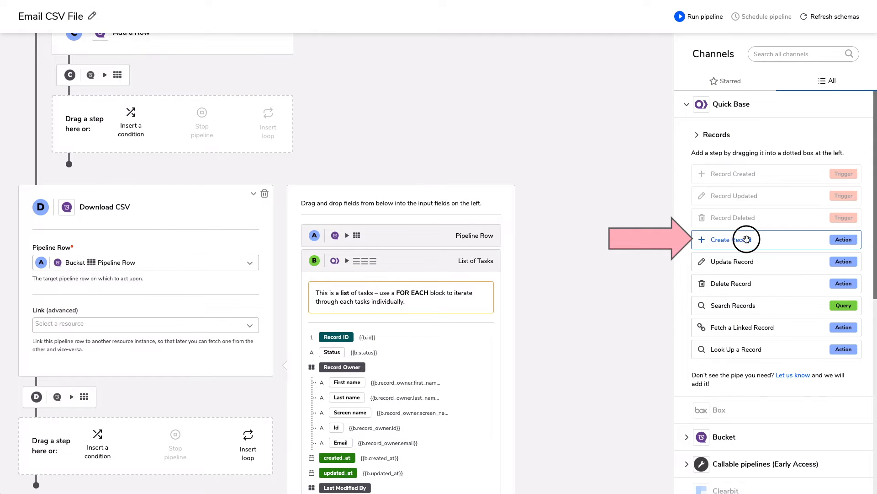
pyautogui.click(730, 239)
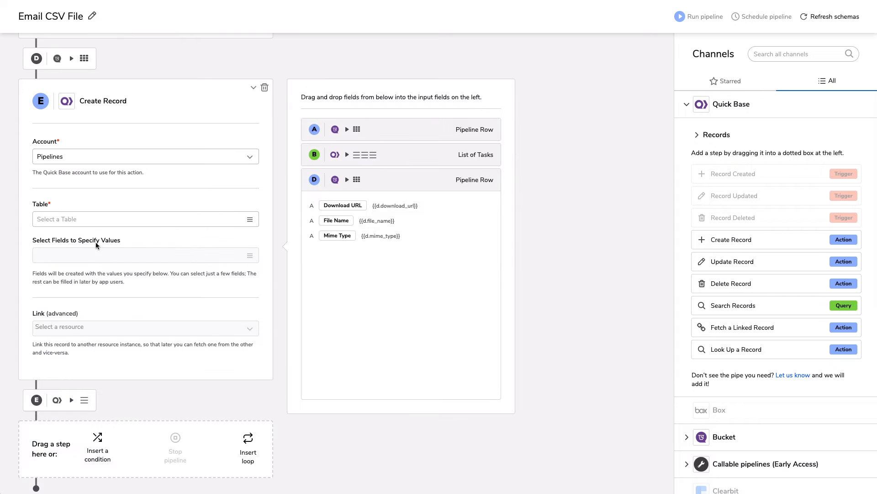
pyautogui.click(139, 219)
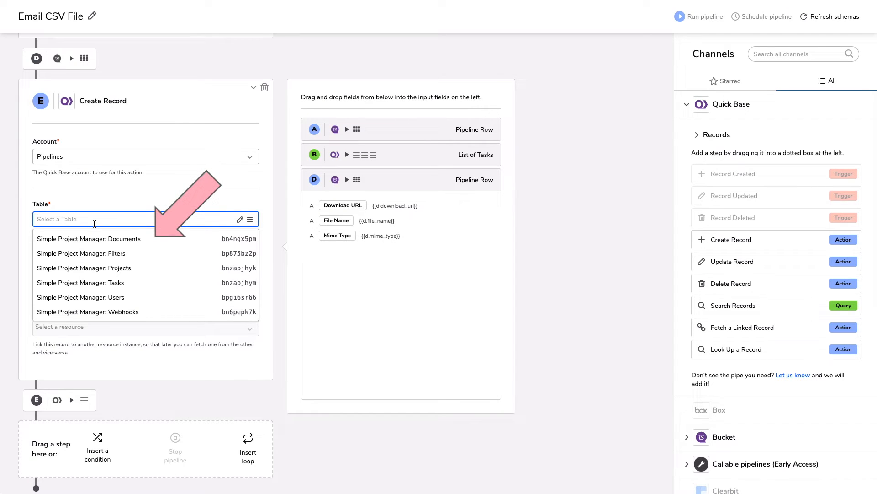
pyautogui.click(89, 238)
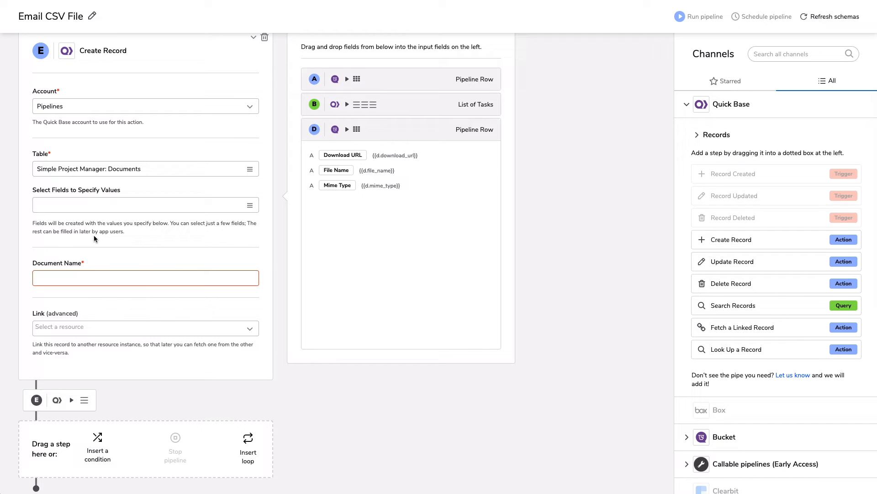
# Step: Add the URL field beside Document Name and get ready to enter the Document Name value
pyautogui.click(145, 203)
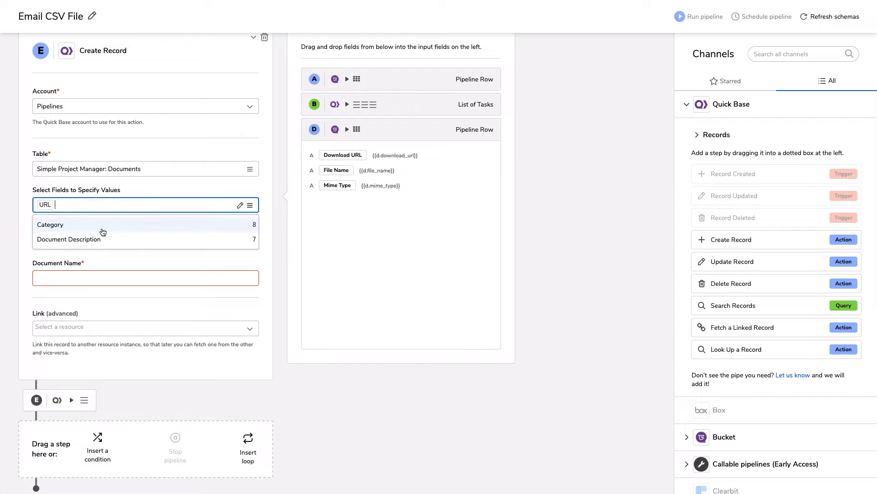
pyautogui.moveTo(156, 252)
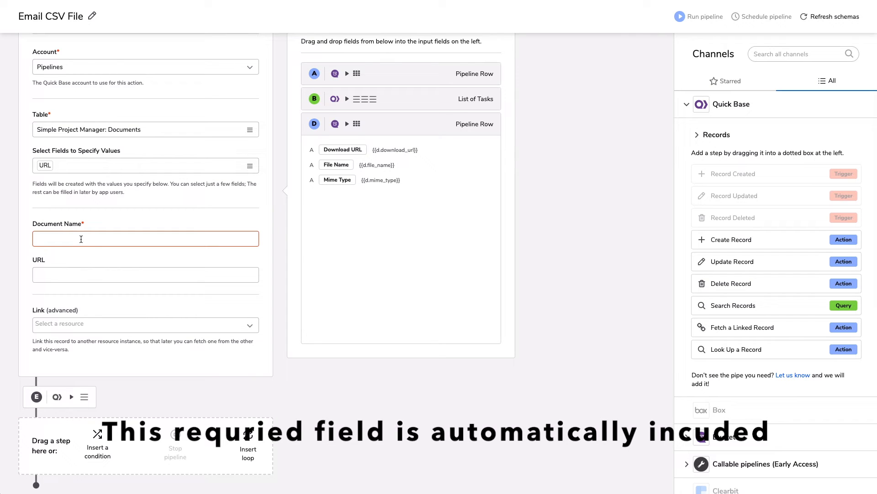
pyautogui.click(145, 238)
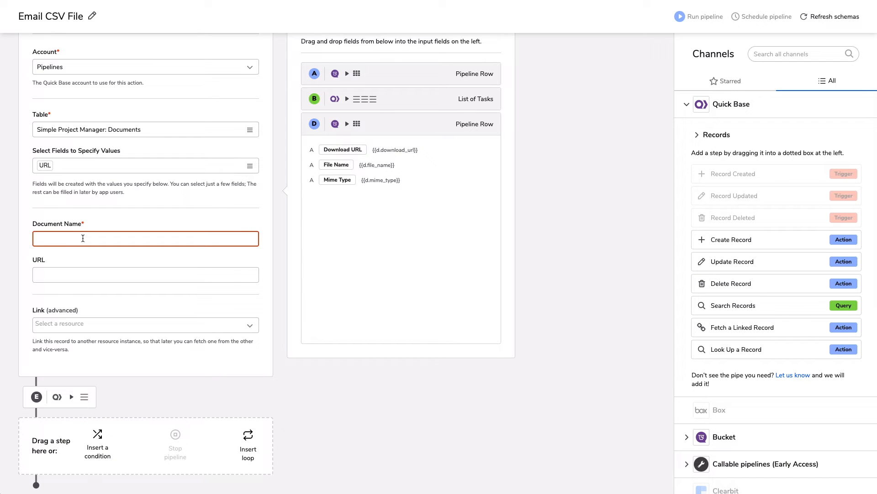
pyautogui.click(145, 238)
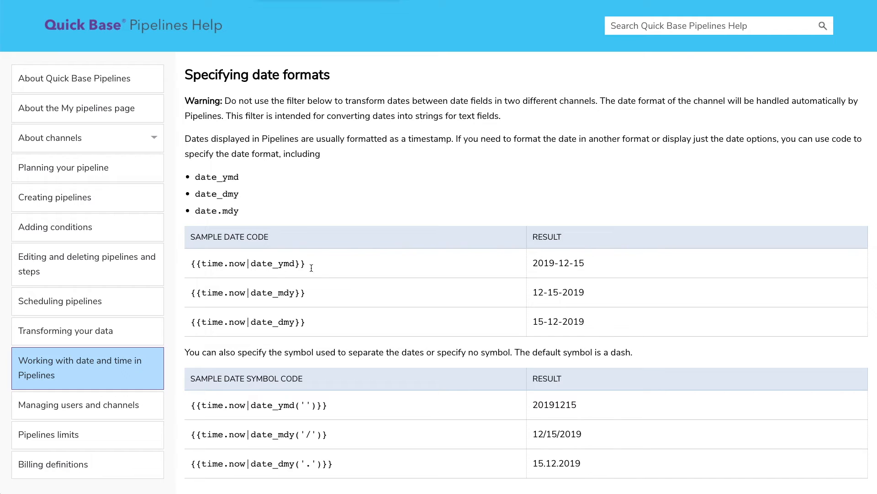
# Step: Select the {{time.now|date_ymd}} sample code on the date formats help page to copy it
pyautogui.doubleClick(246, 263)
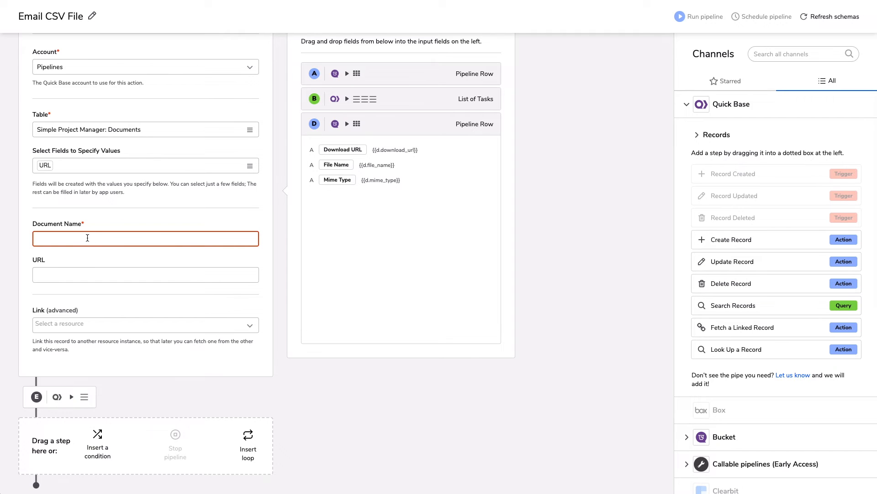
# Step: Set Document Name to '{{time.now|date_ymd}} In Progress Tasks'
pyautogui.write('{{time.now|date_ymd}}')
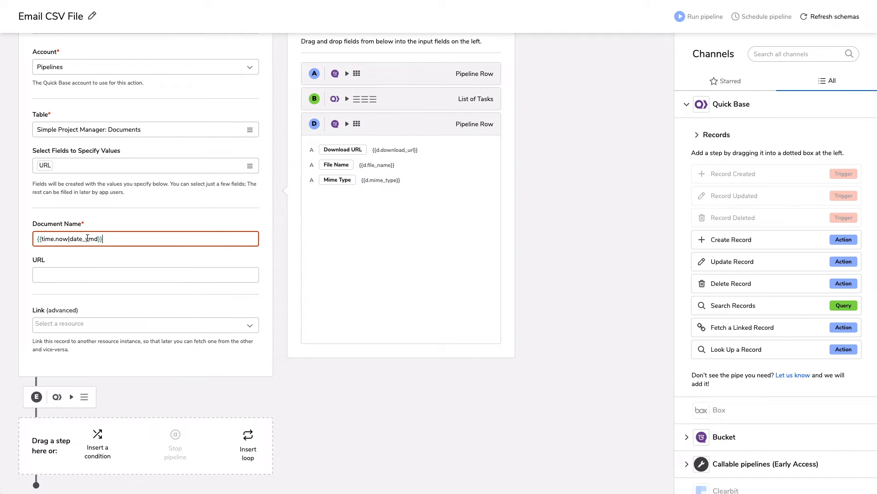
pyautogui.write('In')
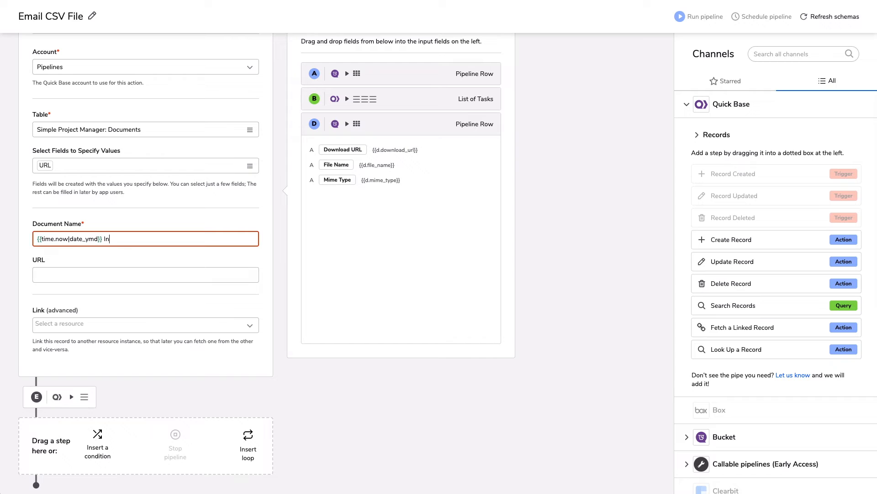
pyautogui.write('Progress')
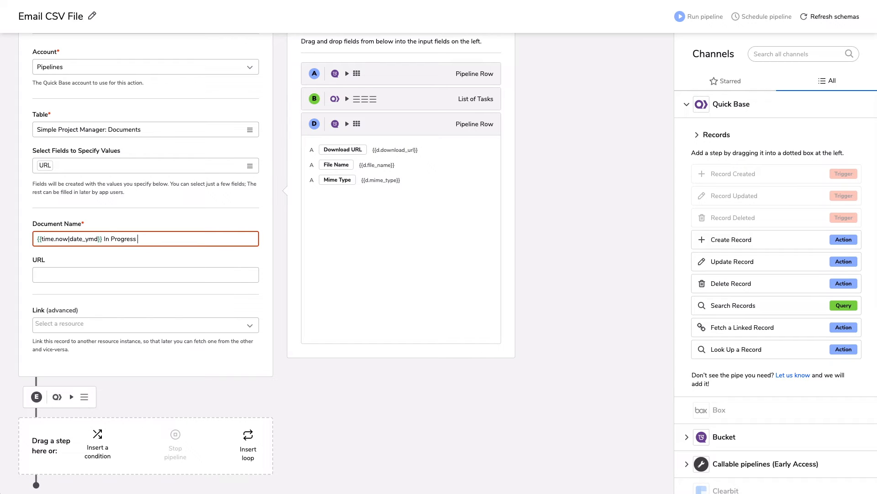
pyautogui.write('Tasks')
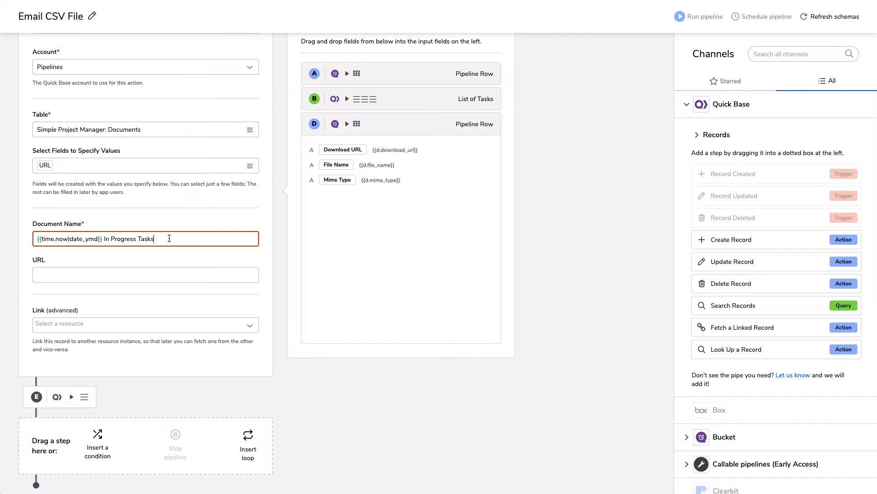
# Step: Fill the record's URL with the Download URL token from CSV step D
pyautogui.click(145, 274)
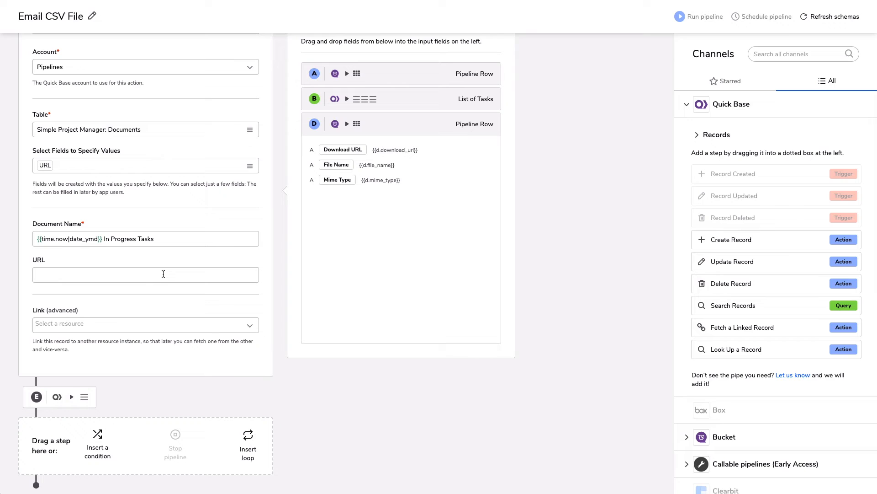
pyautogui.click(145, 275)
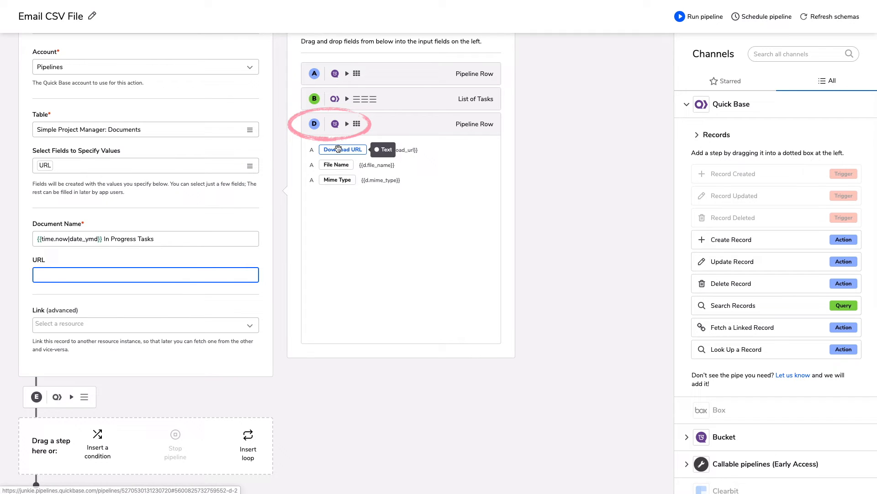
pyautogui.moveTo(342, 149); pyautogui.dragTo(80, 275)
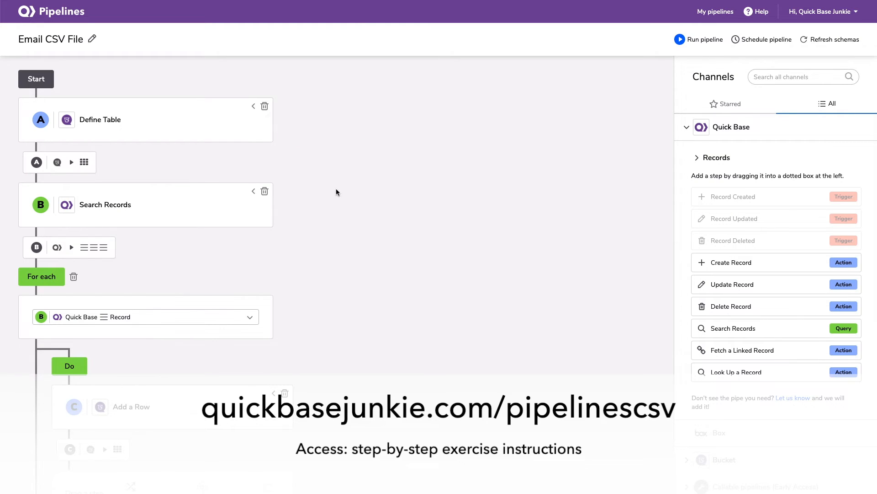
pyautogui.scroll(-3)
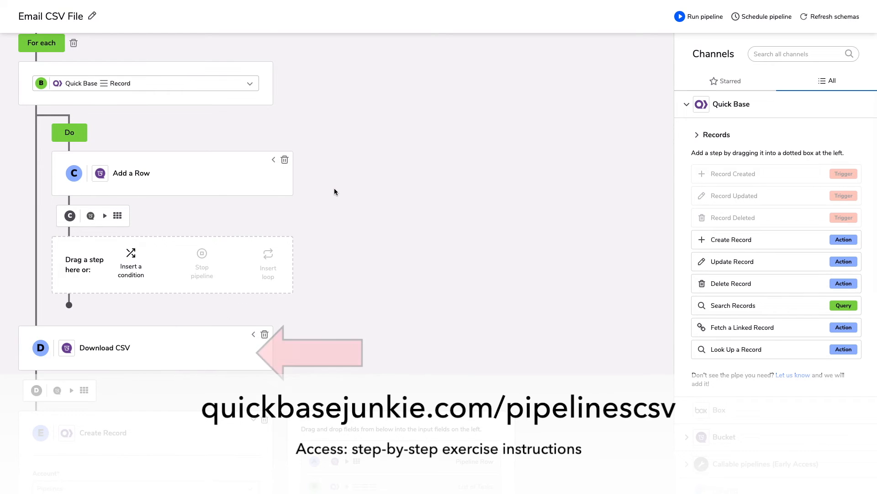
pyautogui.scroll(-3)
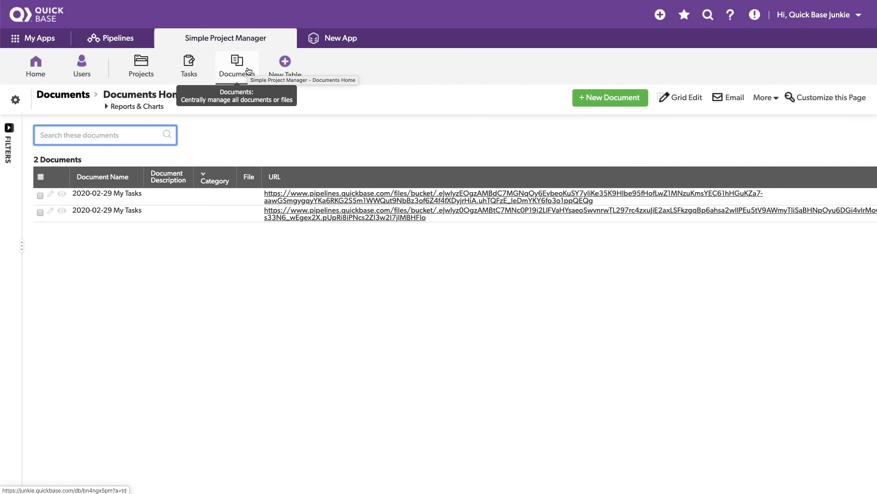
pyautogui.moveTo(355, 122)
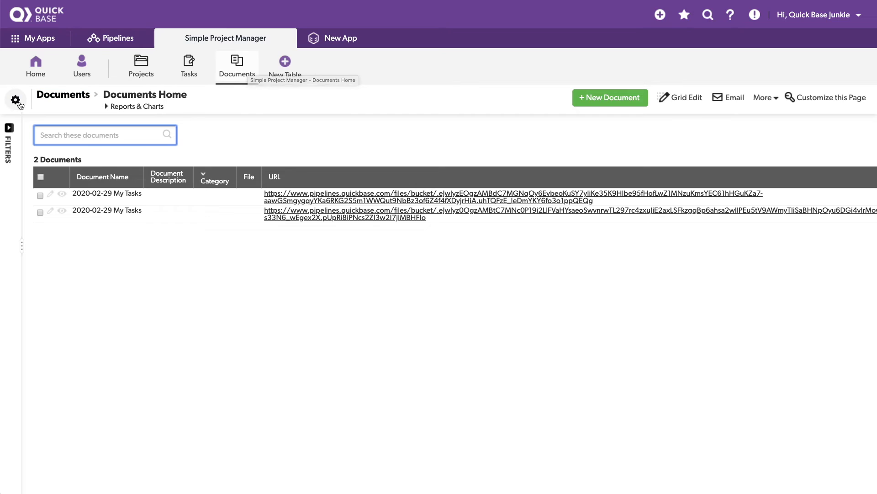
# Step: View the Documents table's 'A new download is ready' notification, set to include a copy of the document
pyautogui.click(15, 100)
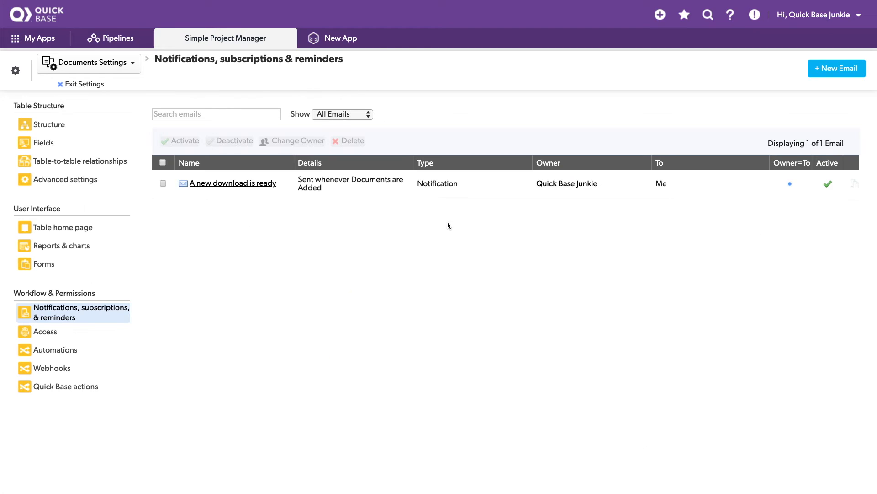
pyautogui.click(231, 183)
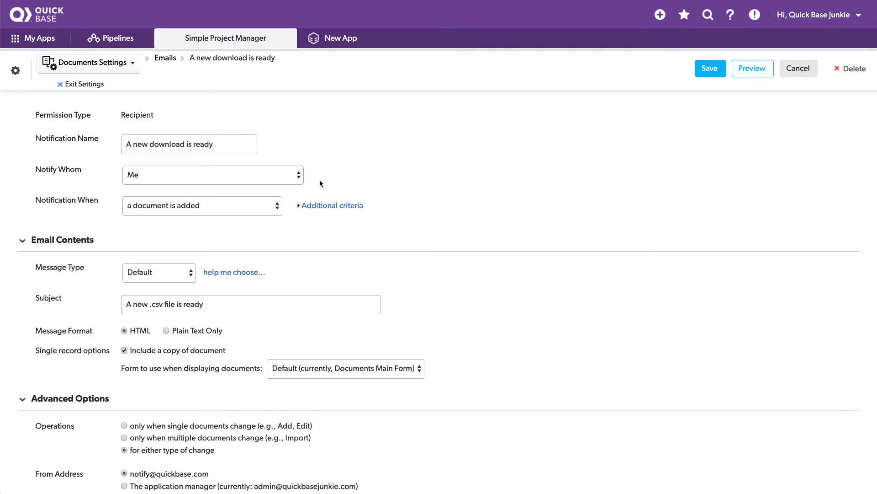
pyautogui.scroll(-3)
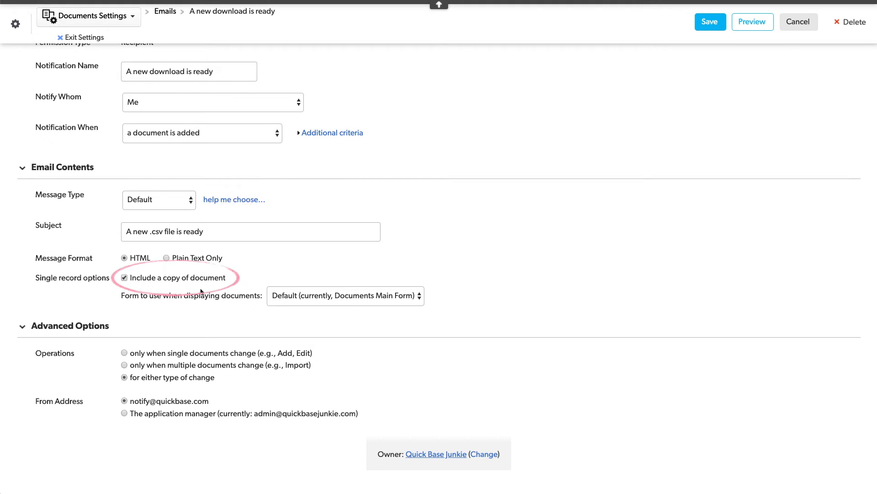
pyautogui.moveTo(232, 287)
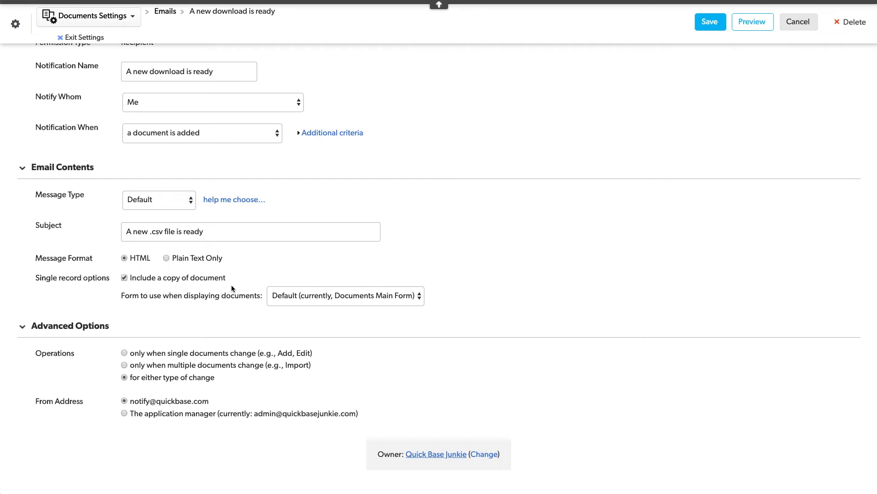
pyautogui.moveTo(234, 290)
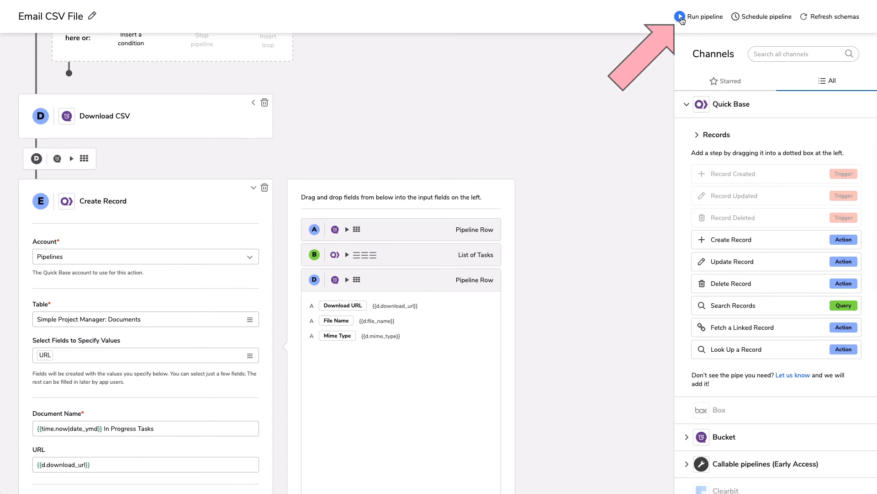
# Step: Run the pipeline, follow the log until it finishes creating the Documents record, and close the results
pyautogui.click(703, 17)
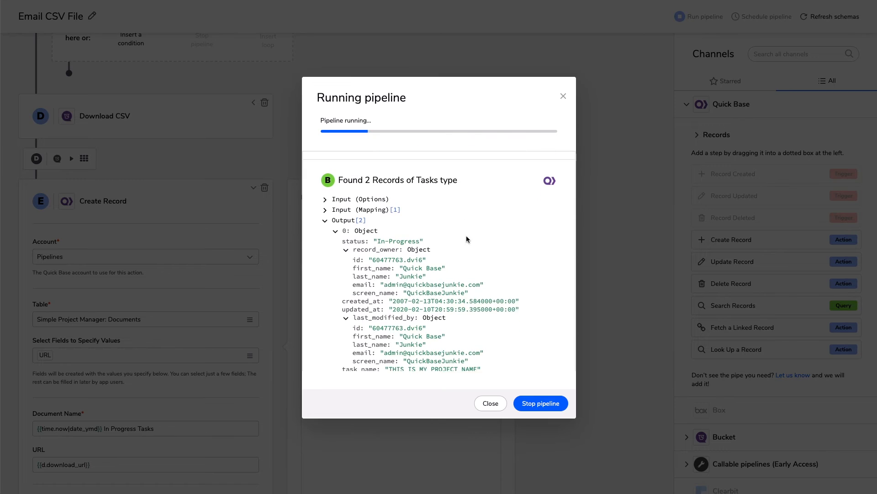
pyautogui.scroll(-3)
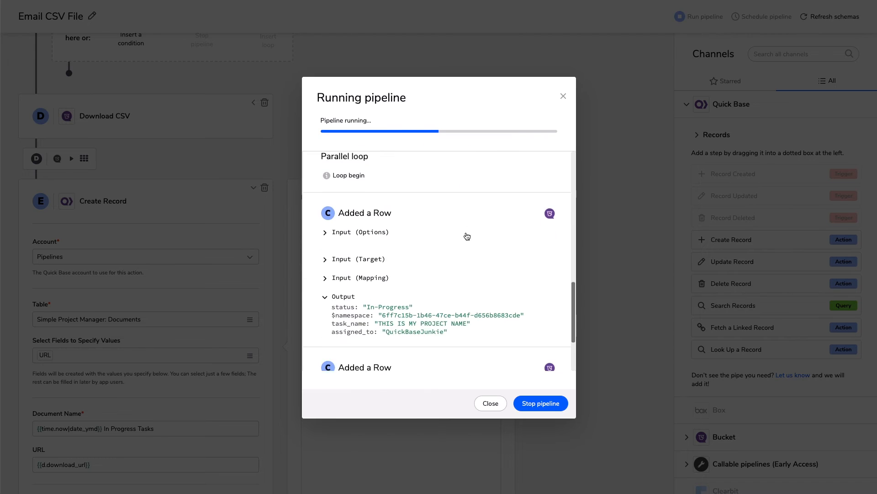
pyautogui.scroll(-3)
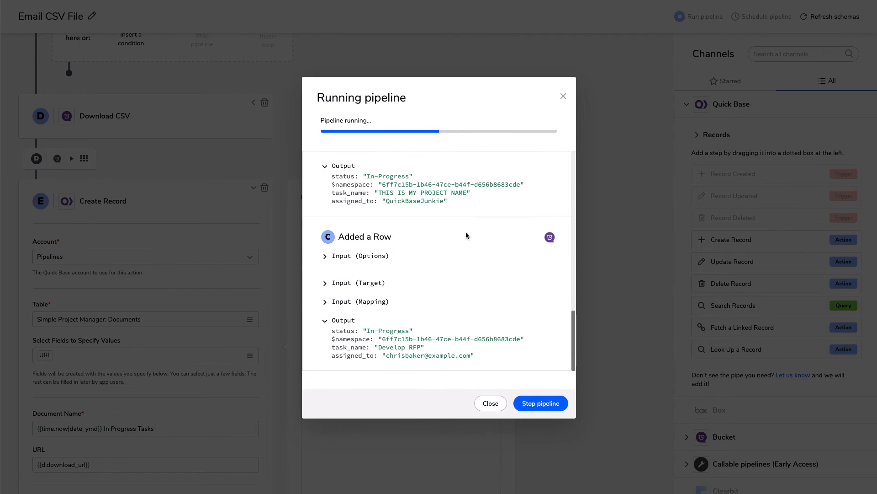
pyautogui.scroll(-3)
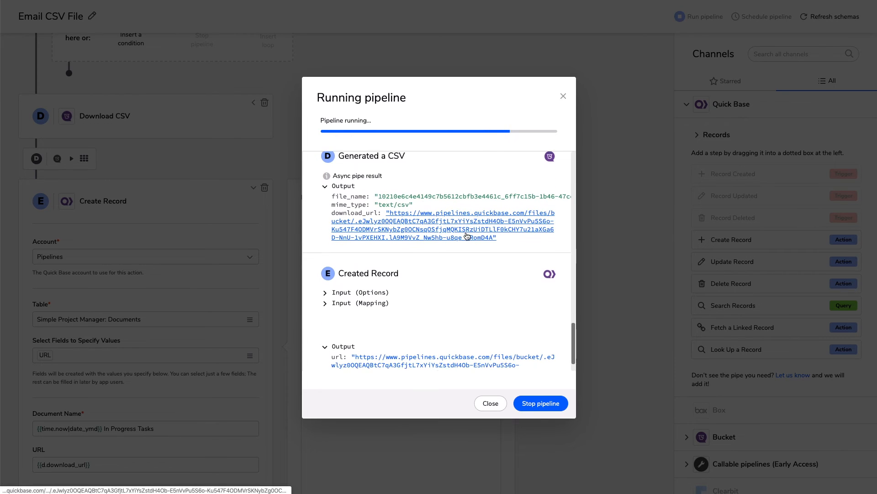
pyautogui.scroll(-3)
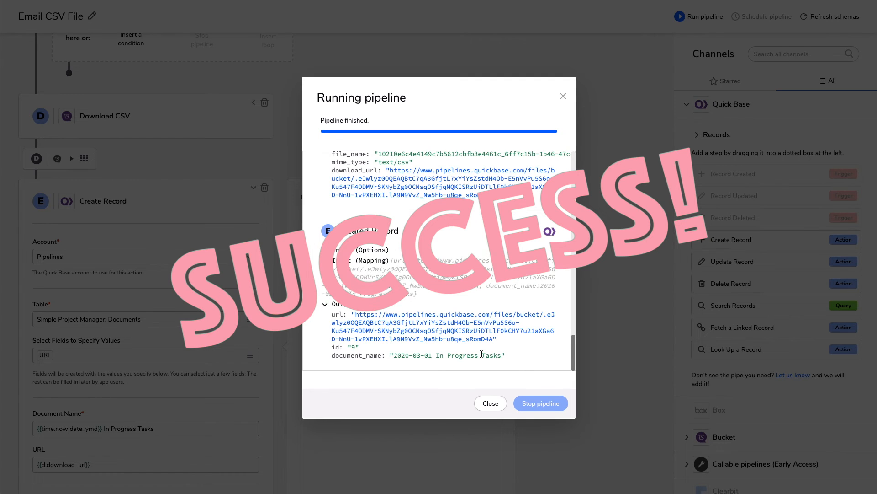
pyautogui.click(490, 403)
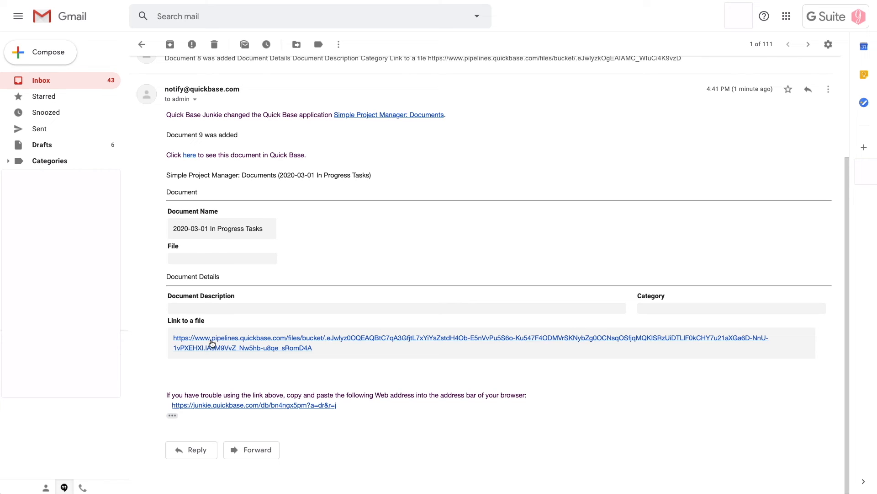
pyautogui.moveTo(237, 354)
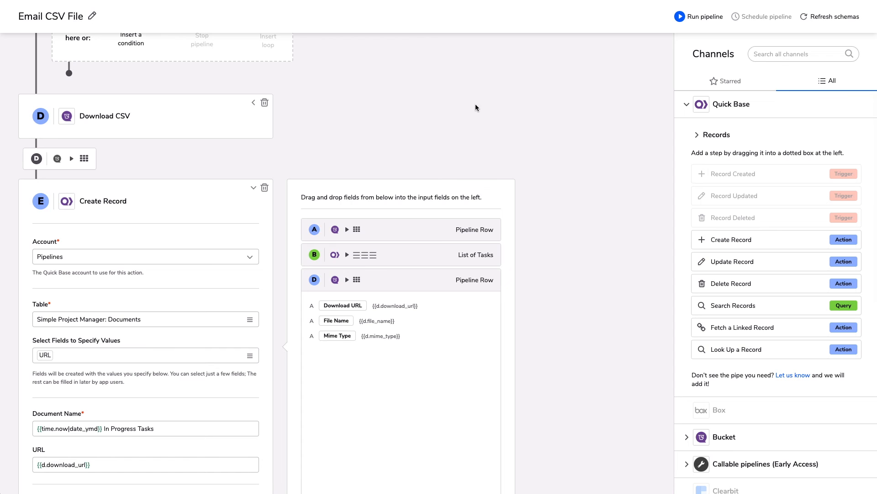
pyautogui.moveTo(480, 110)
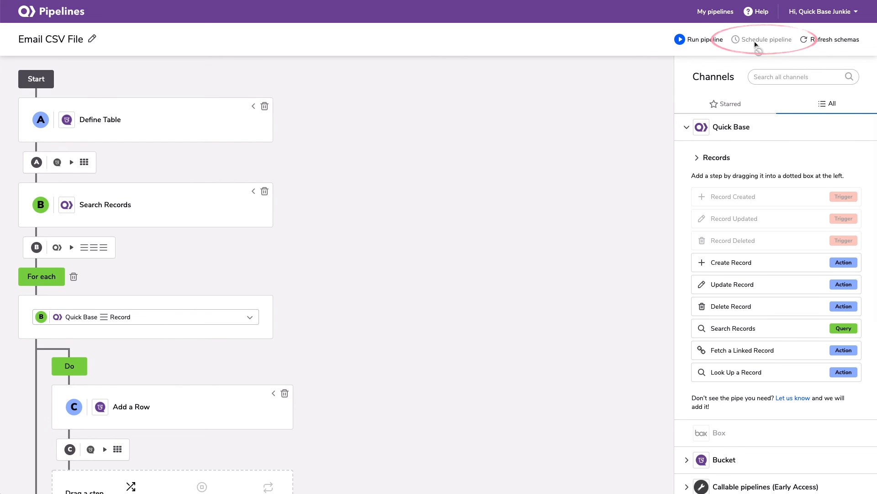
pyautogui.moveTo(698, 32)
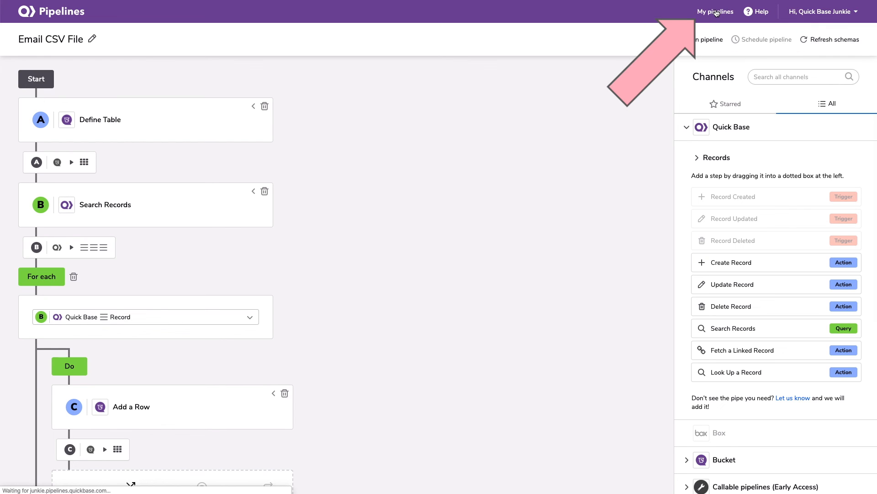
# Step: Return to the My pipelines dashboard showing Email CSV File last triggered 3 minutes ago
pyautogui.click(715, 11)
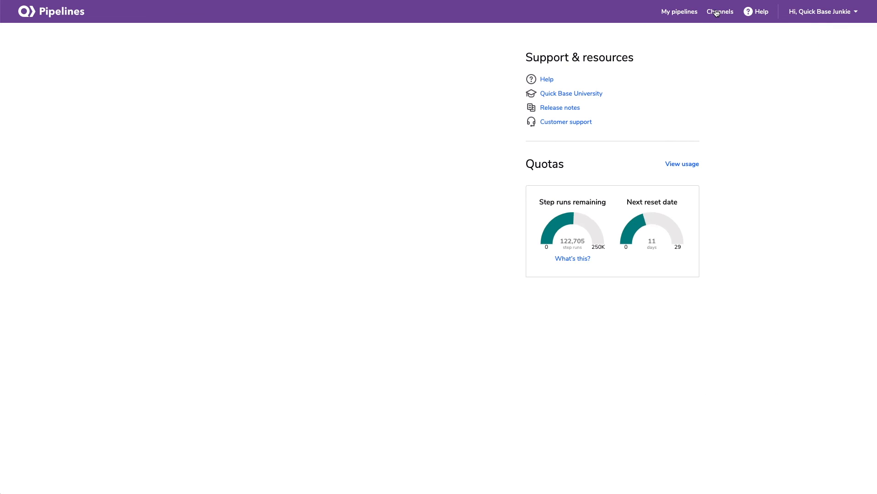
pyautogui.click(679, 11)
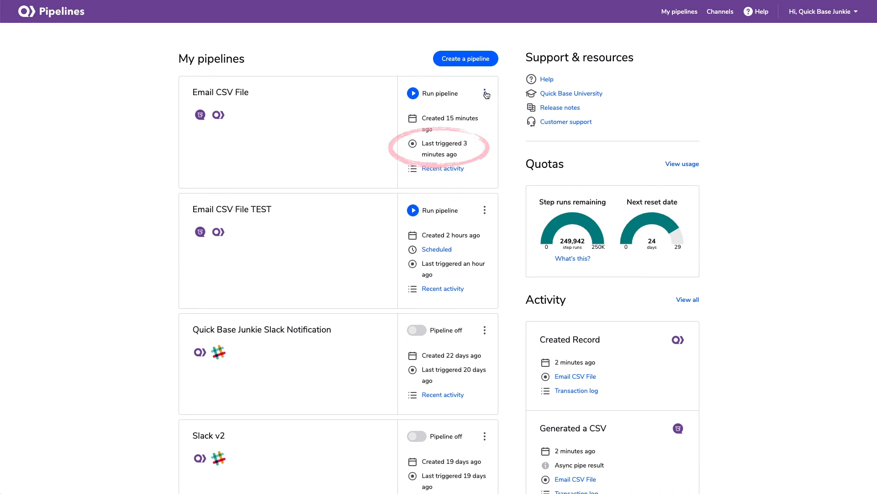
# Step: Start scheduling Email CSV File to run every week on Saturday
pyautogui.click(485, 93)
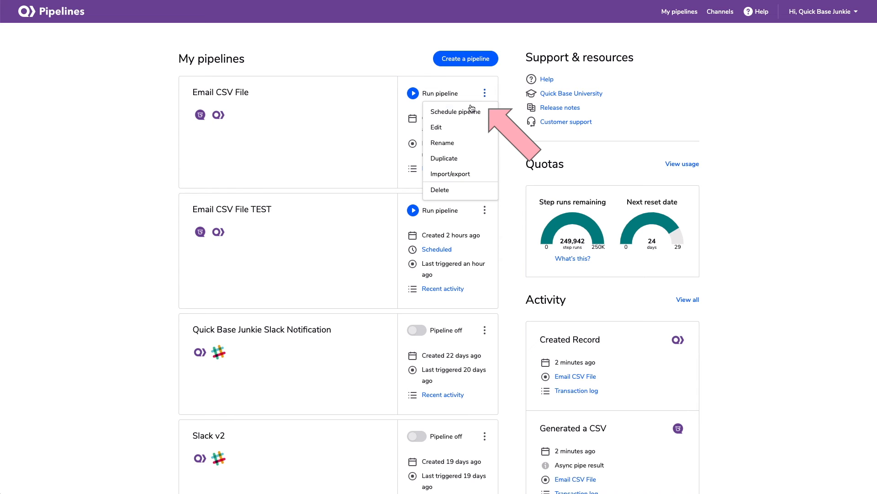
pyautogui.click(456, 111)
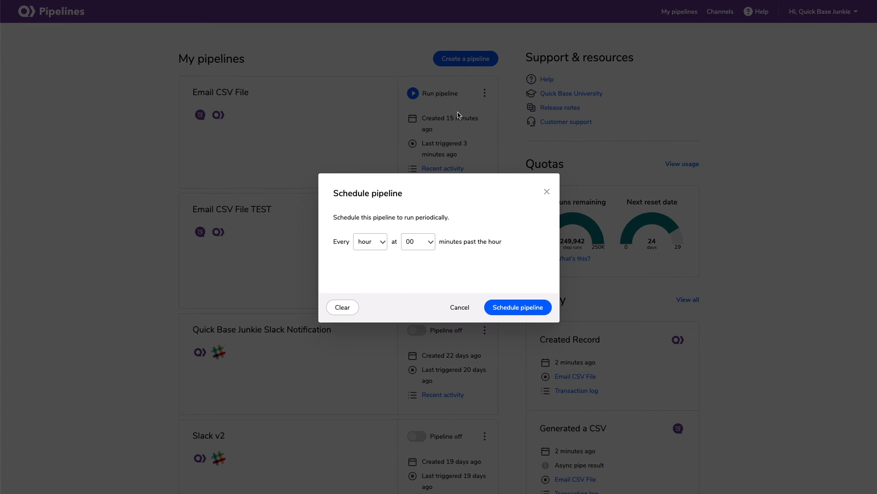
pyautogui.click(370, 241)
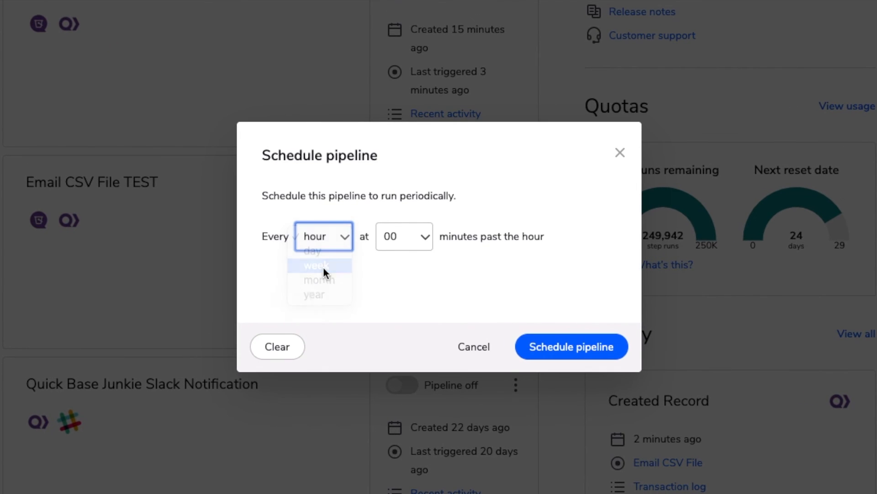
pyautogui.click(316, 265)
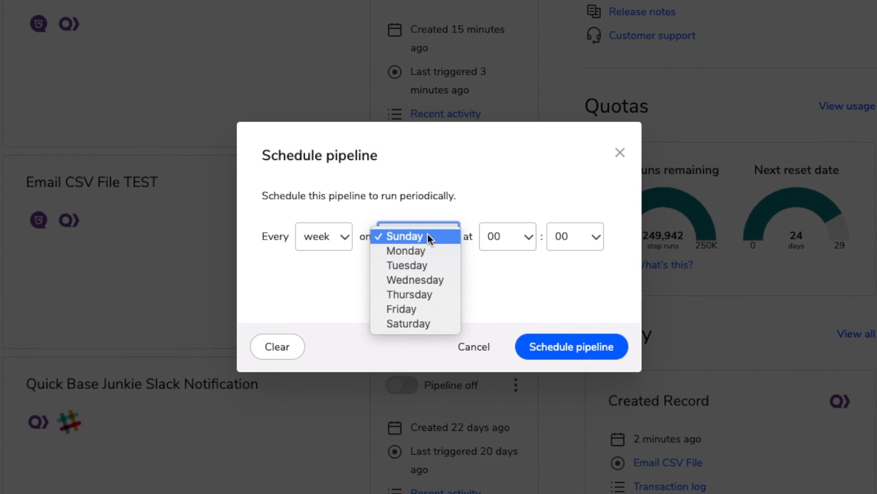
pyautogui.click(404, 236)
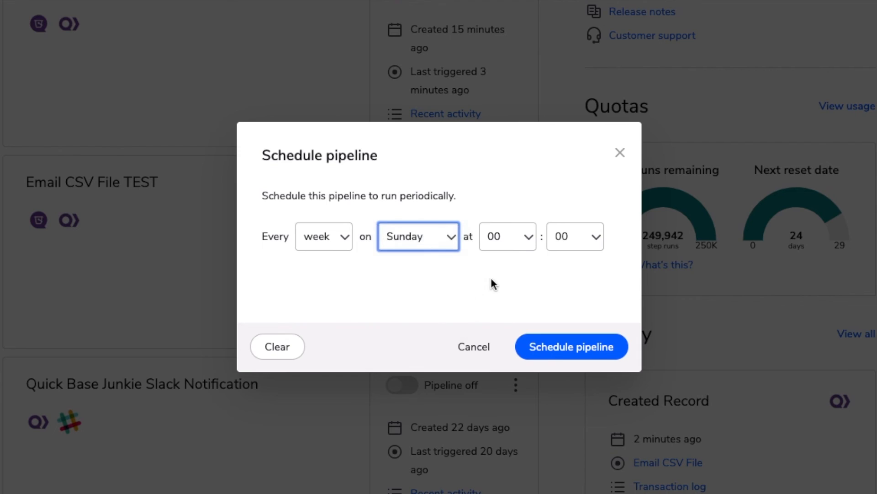
# Step: Set the run time to 16:46 and save the weekly schedule
pyautogui.click(505, 236)
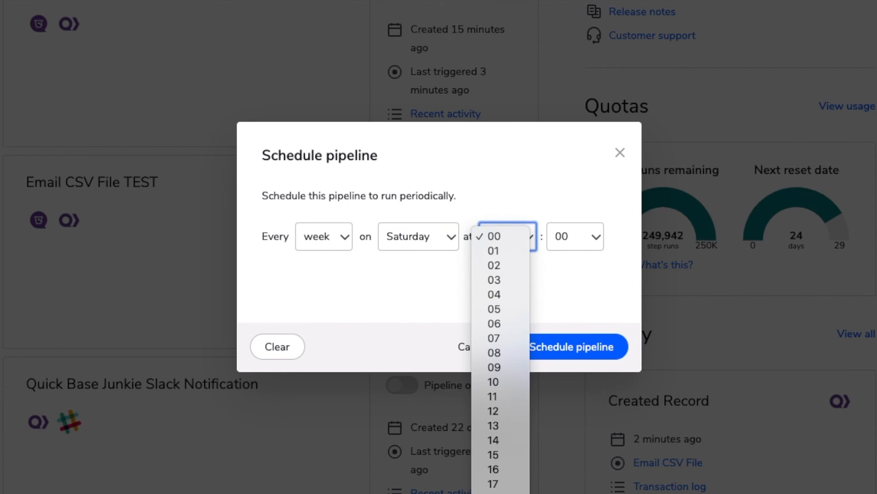
pyautogui.moveTo(493, 468)
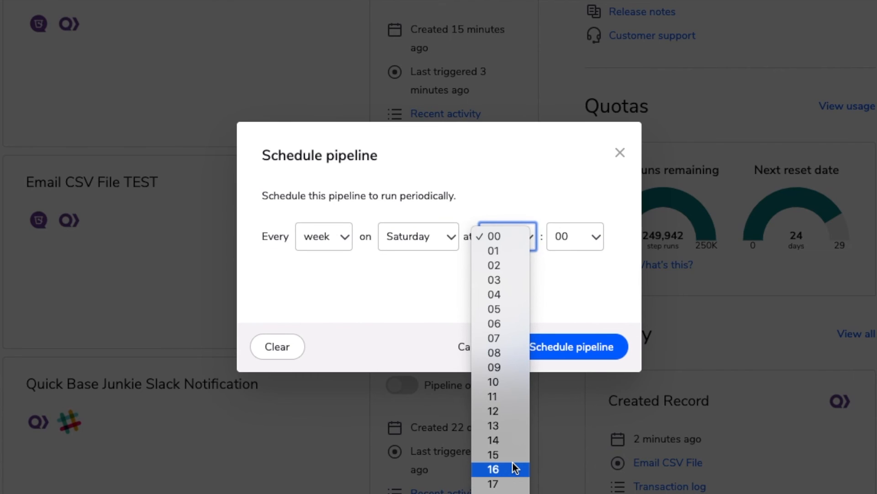
pyautogui.click(492, 468)
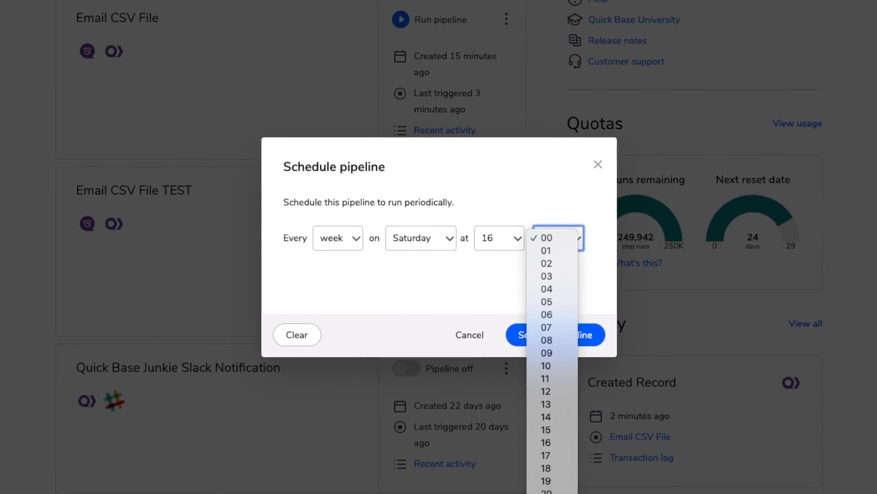
pyautogui.scroll(-3)
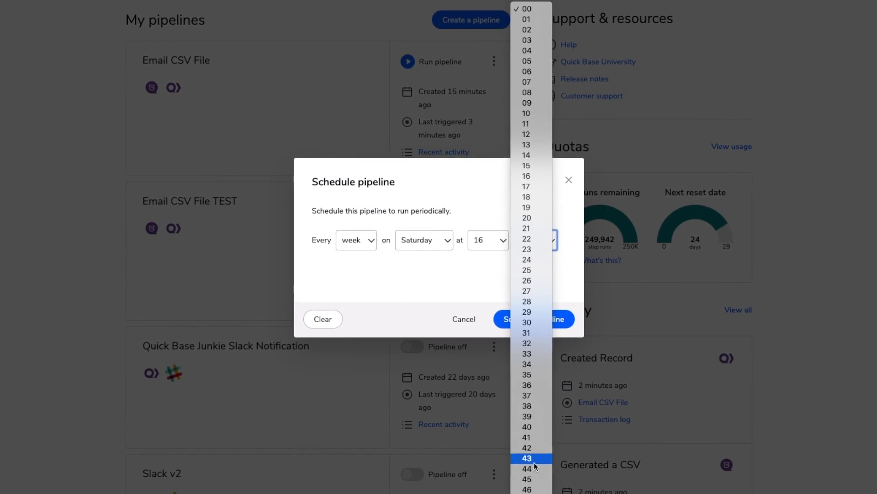
pyautogui.click(527, 488)
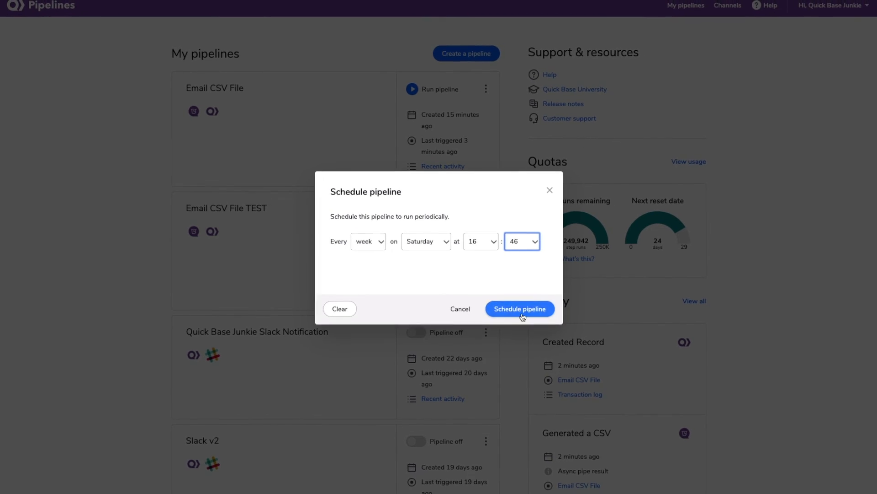
pyautogui.click(519, 308)
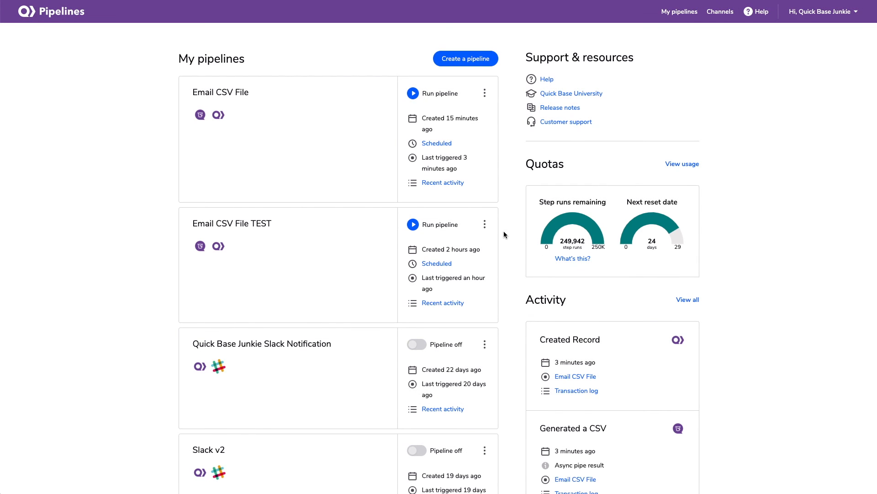
pyautogui.moveTo(763, 163)
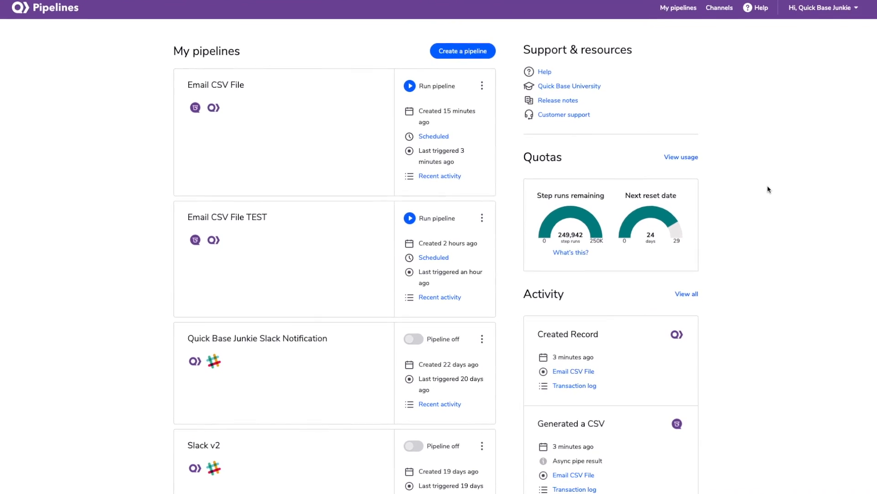
pyautogui.scroll(-3)
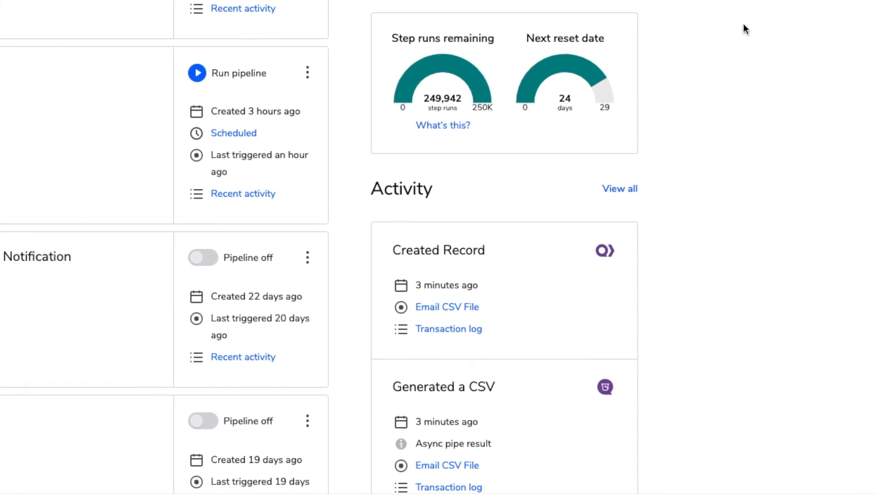
pyautogui.scroll(-3)
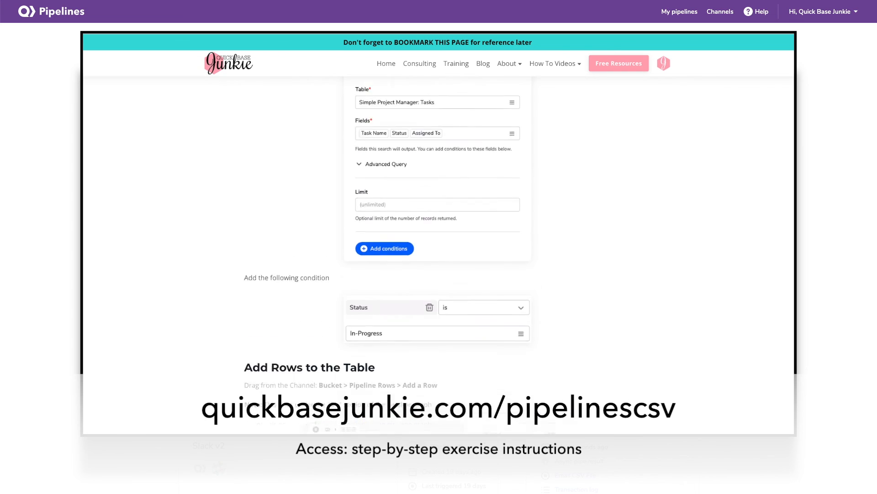
# Step: Scroll down through the Quick Base Junkie exercise instructions to the final run-the-pipeline step
pyautogui.scroll(-3)
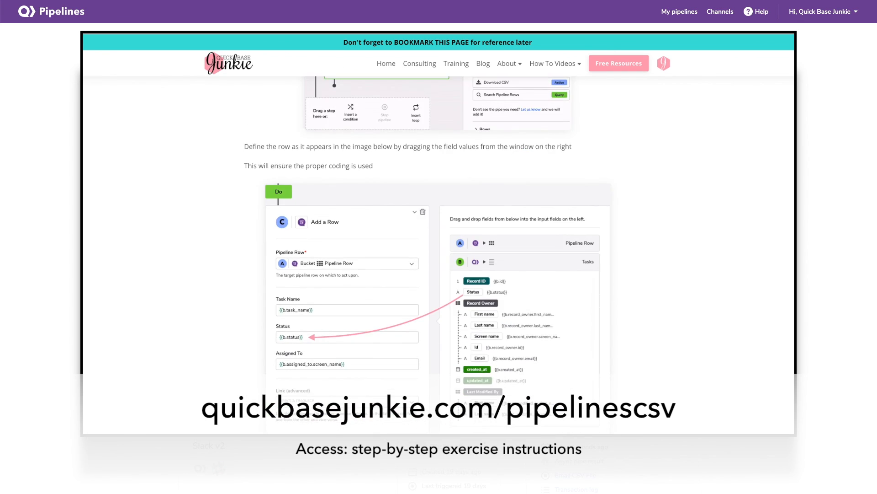
pyautogui.scroll(-3)
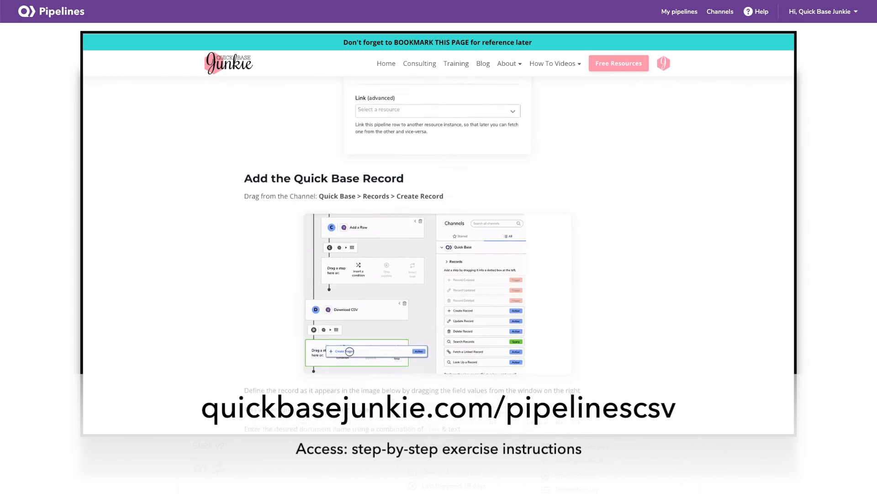
pyautogui.scroll(-3)
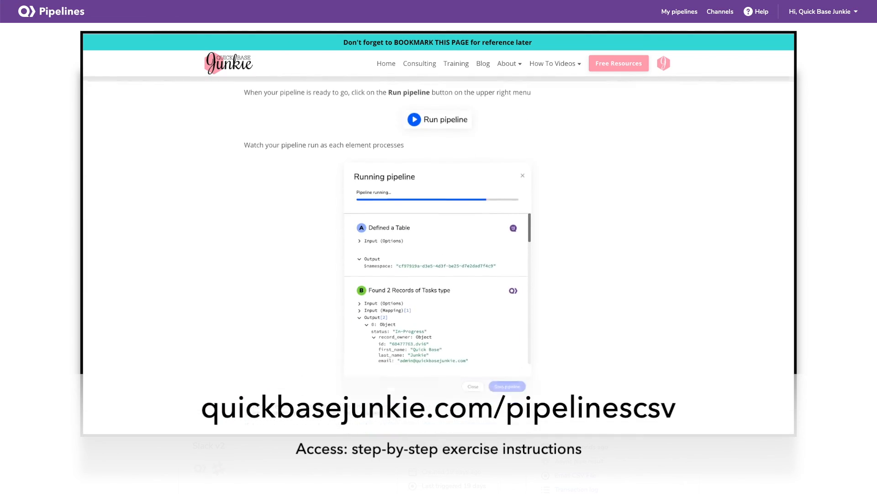